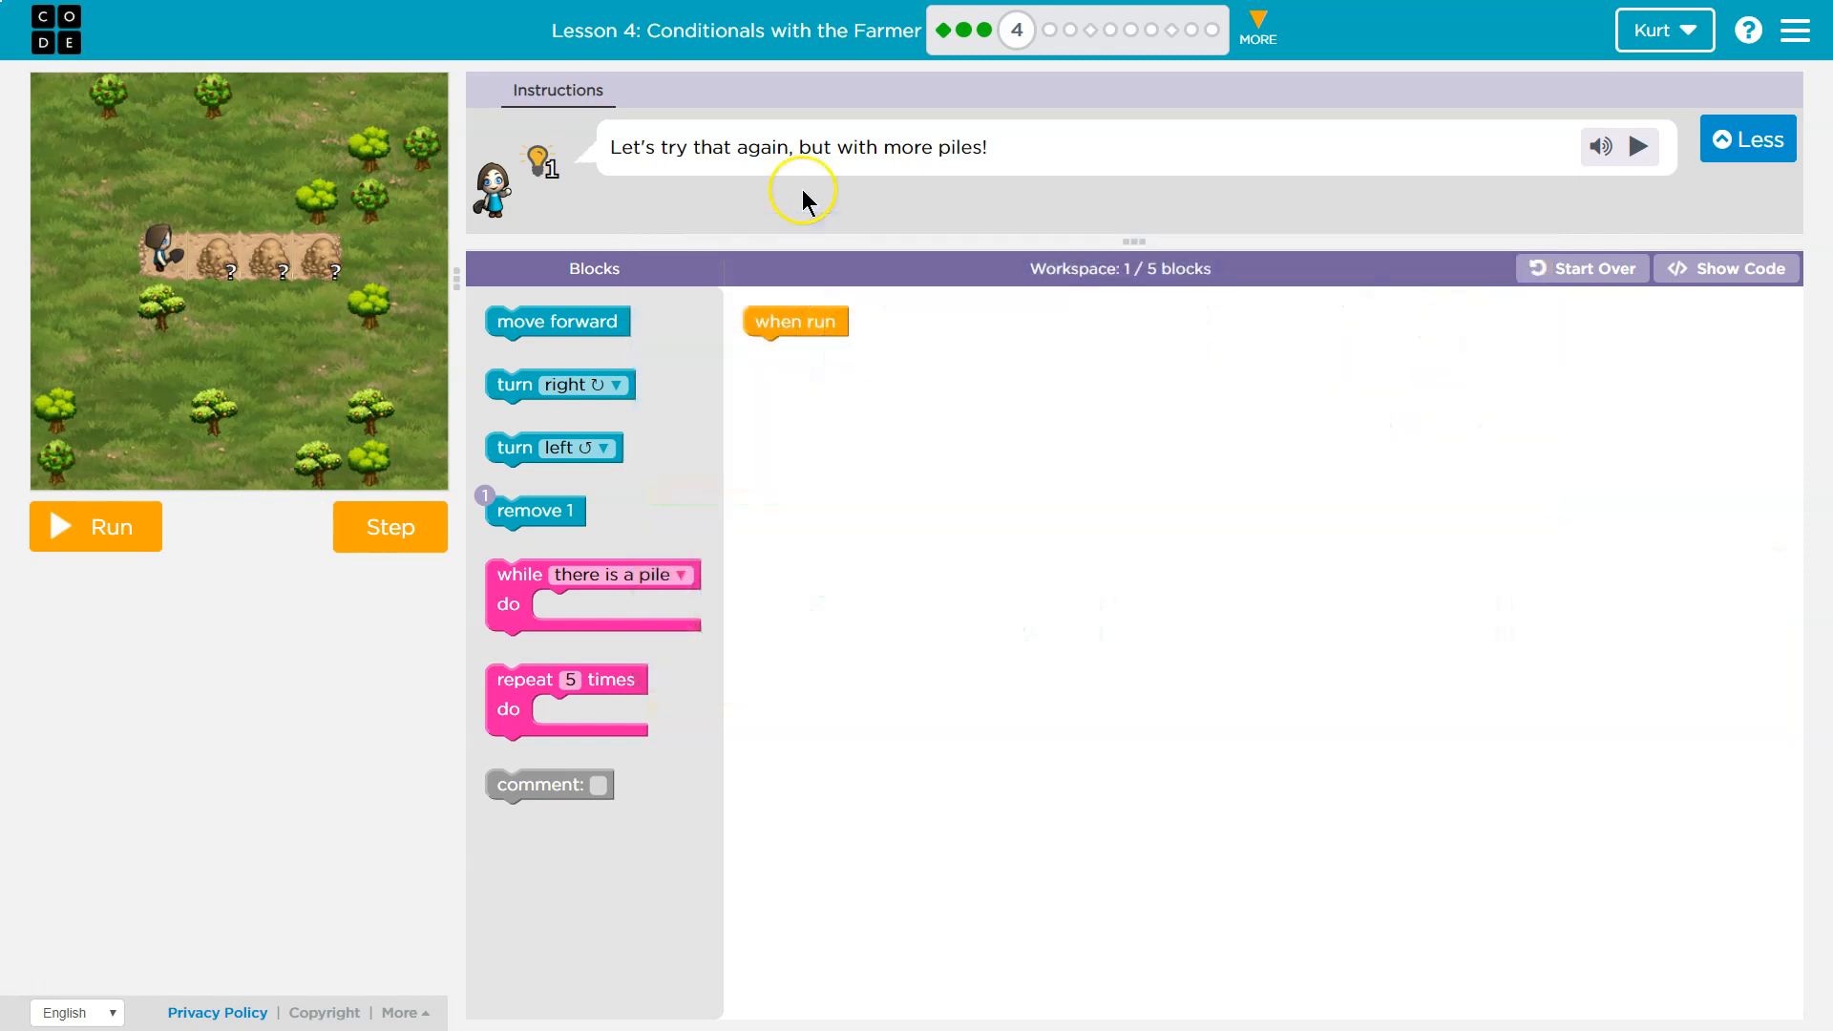
mouse_move(935, 259)
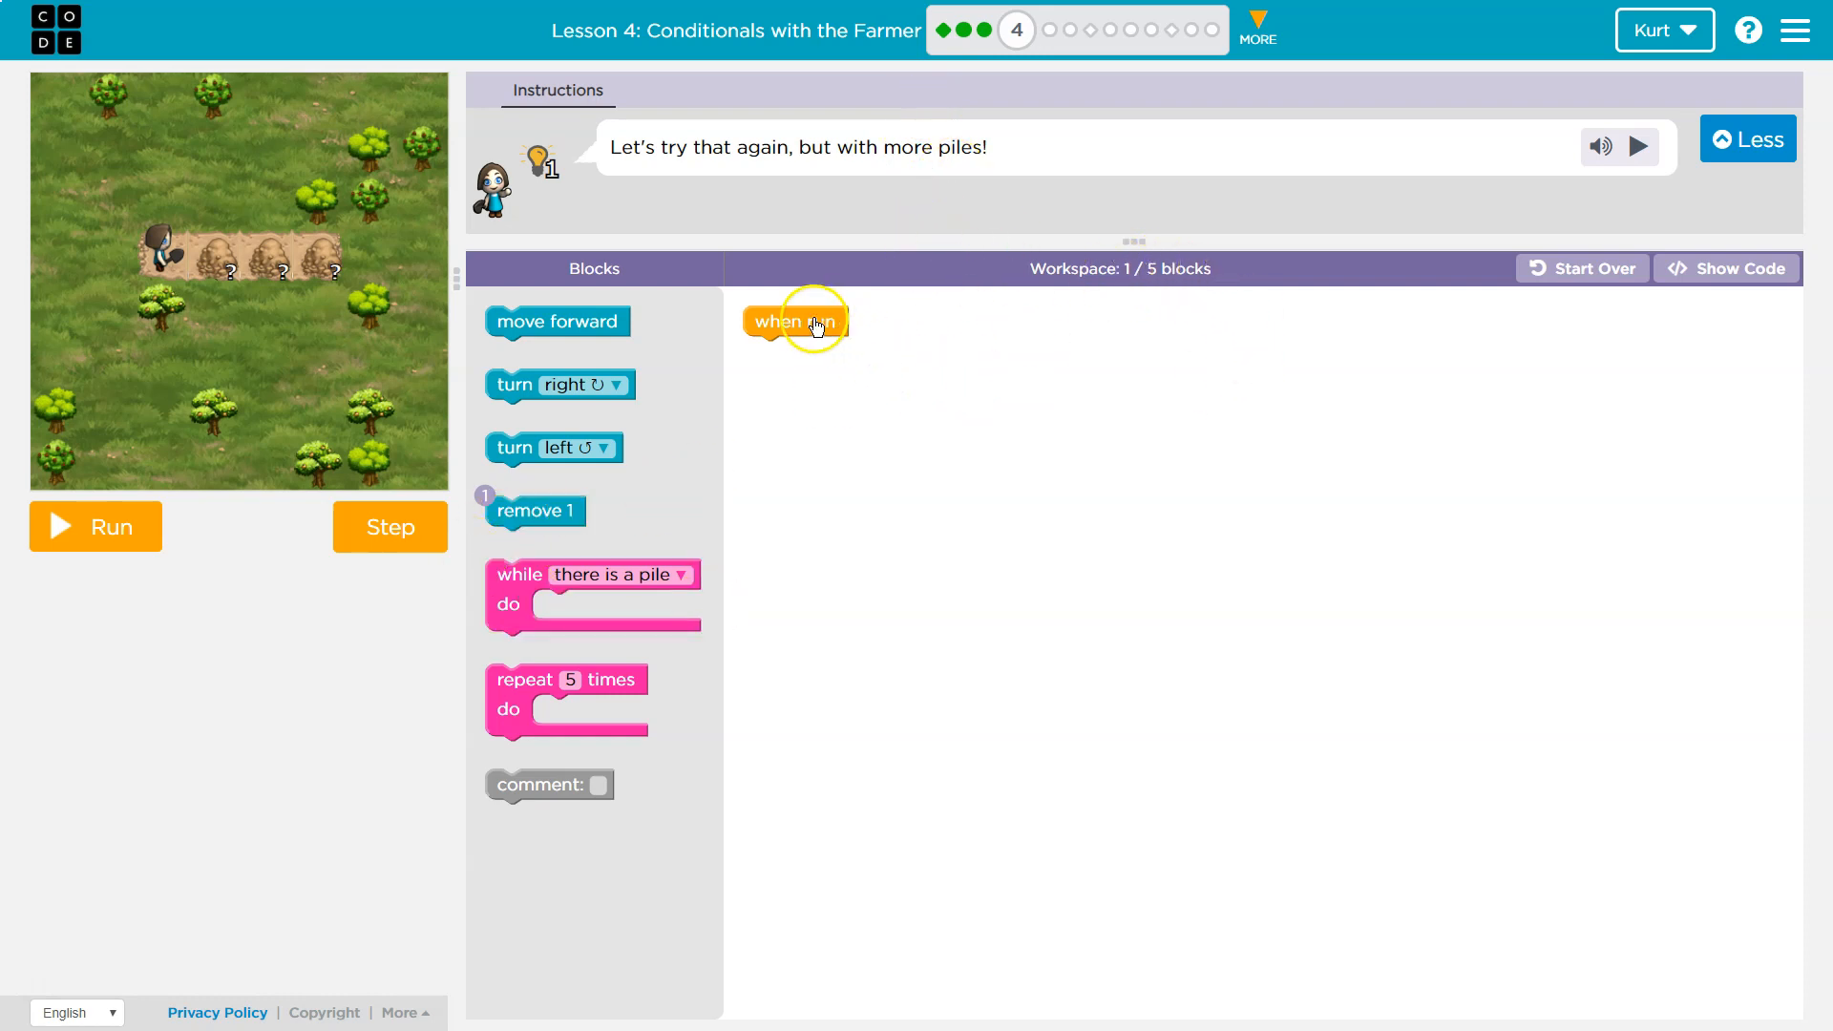
mouse_move(754, 409)
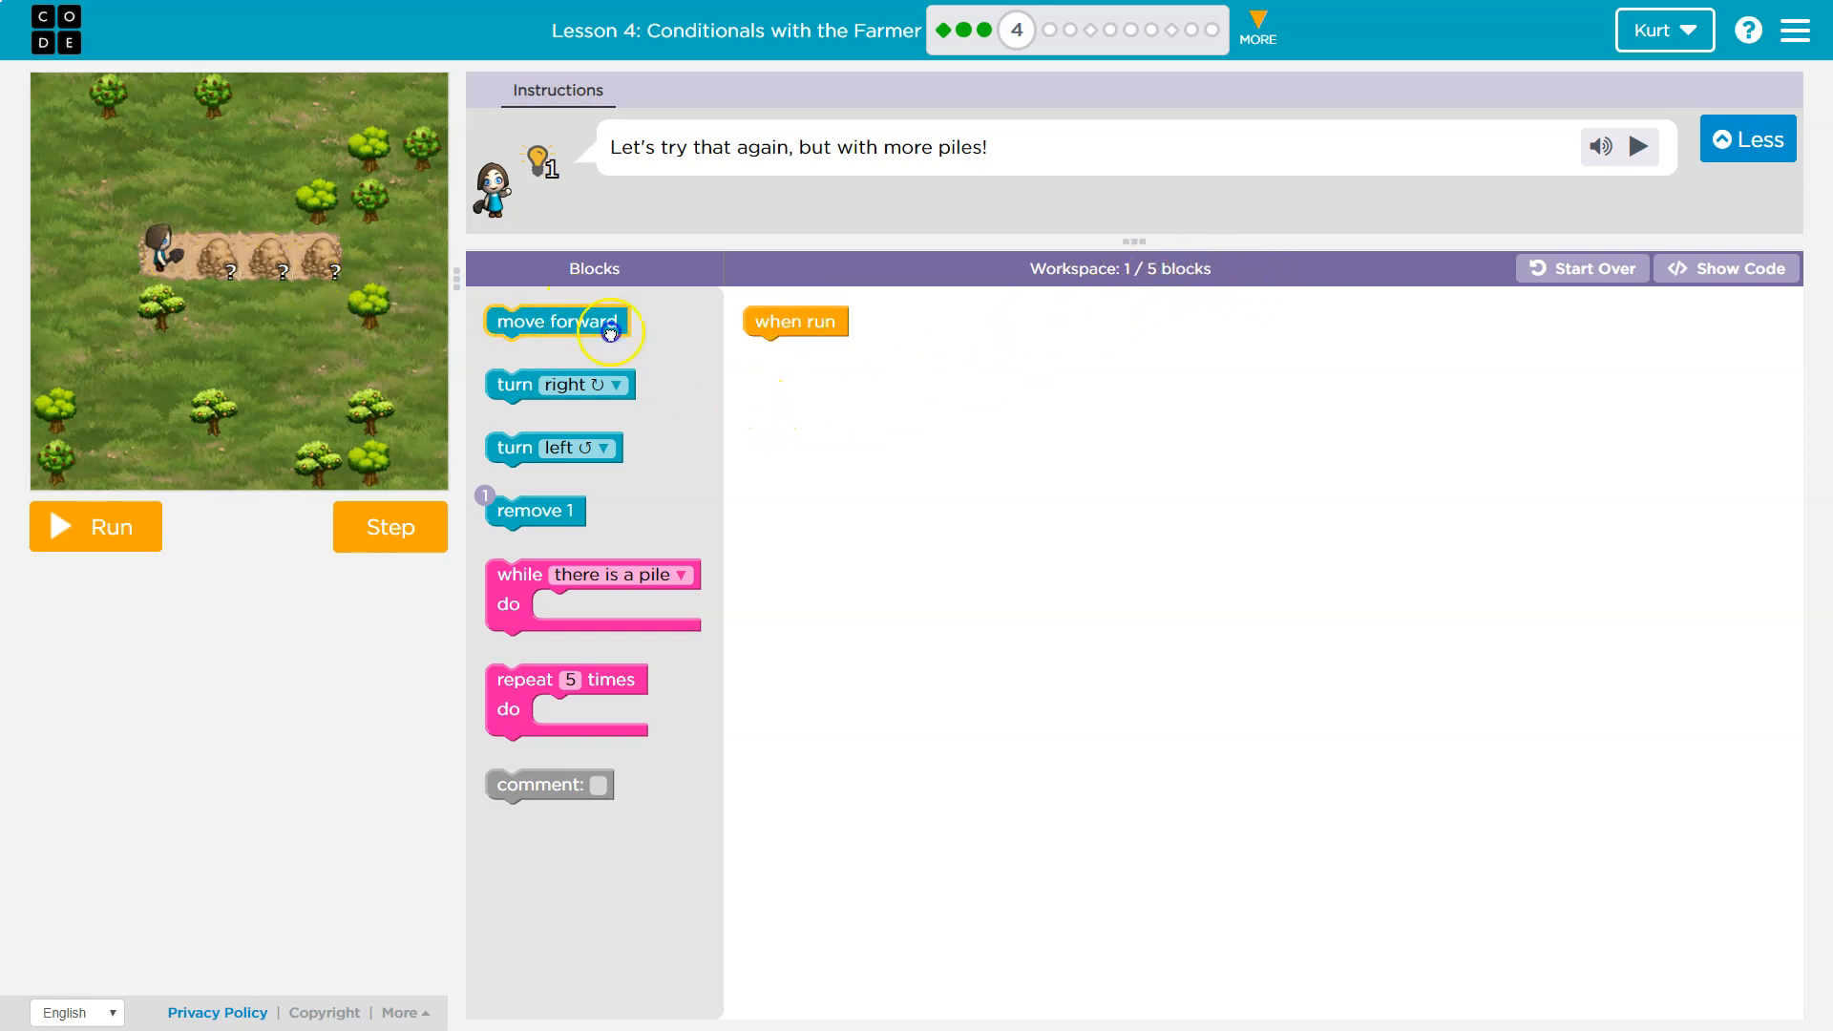
Build move forward followed by remove 1 blocks under when run, test the run, then reset the farmer
drag(556, 321, 815, 351)
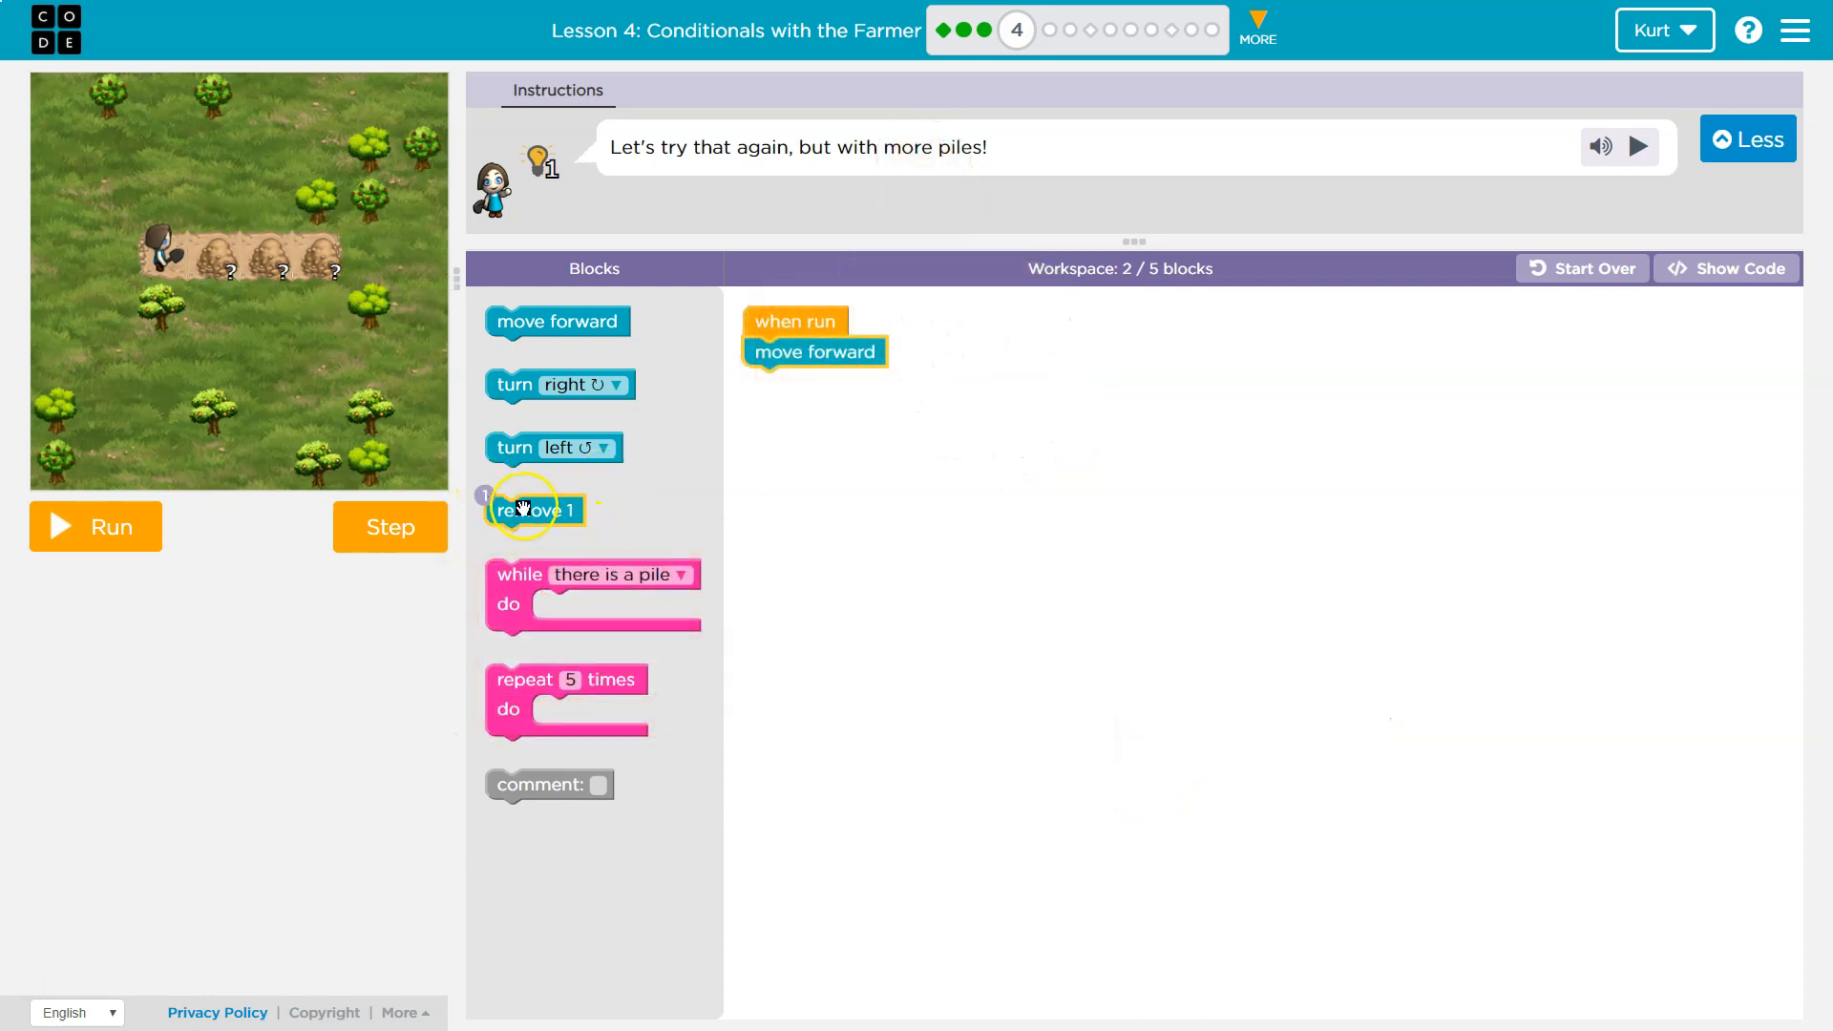
drag(534, 510, 800, 390)
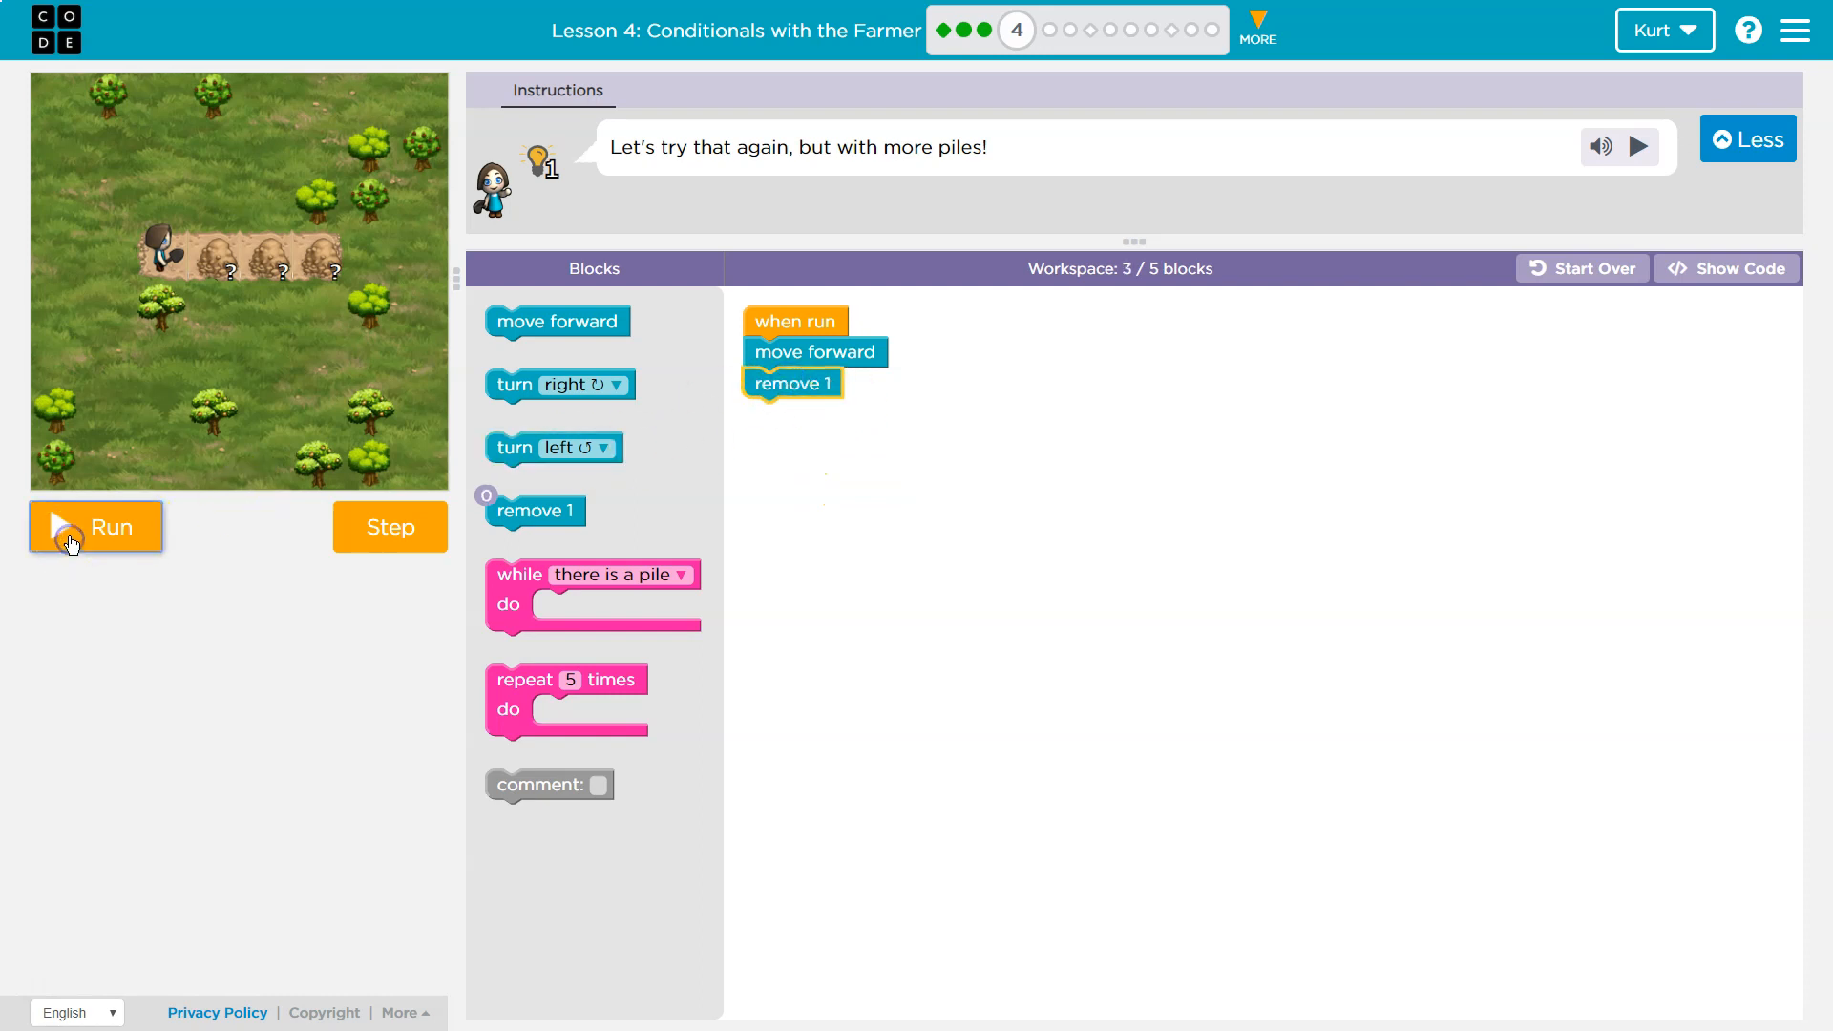
click(96, 527)
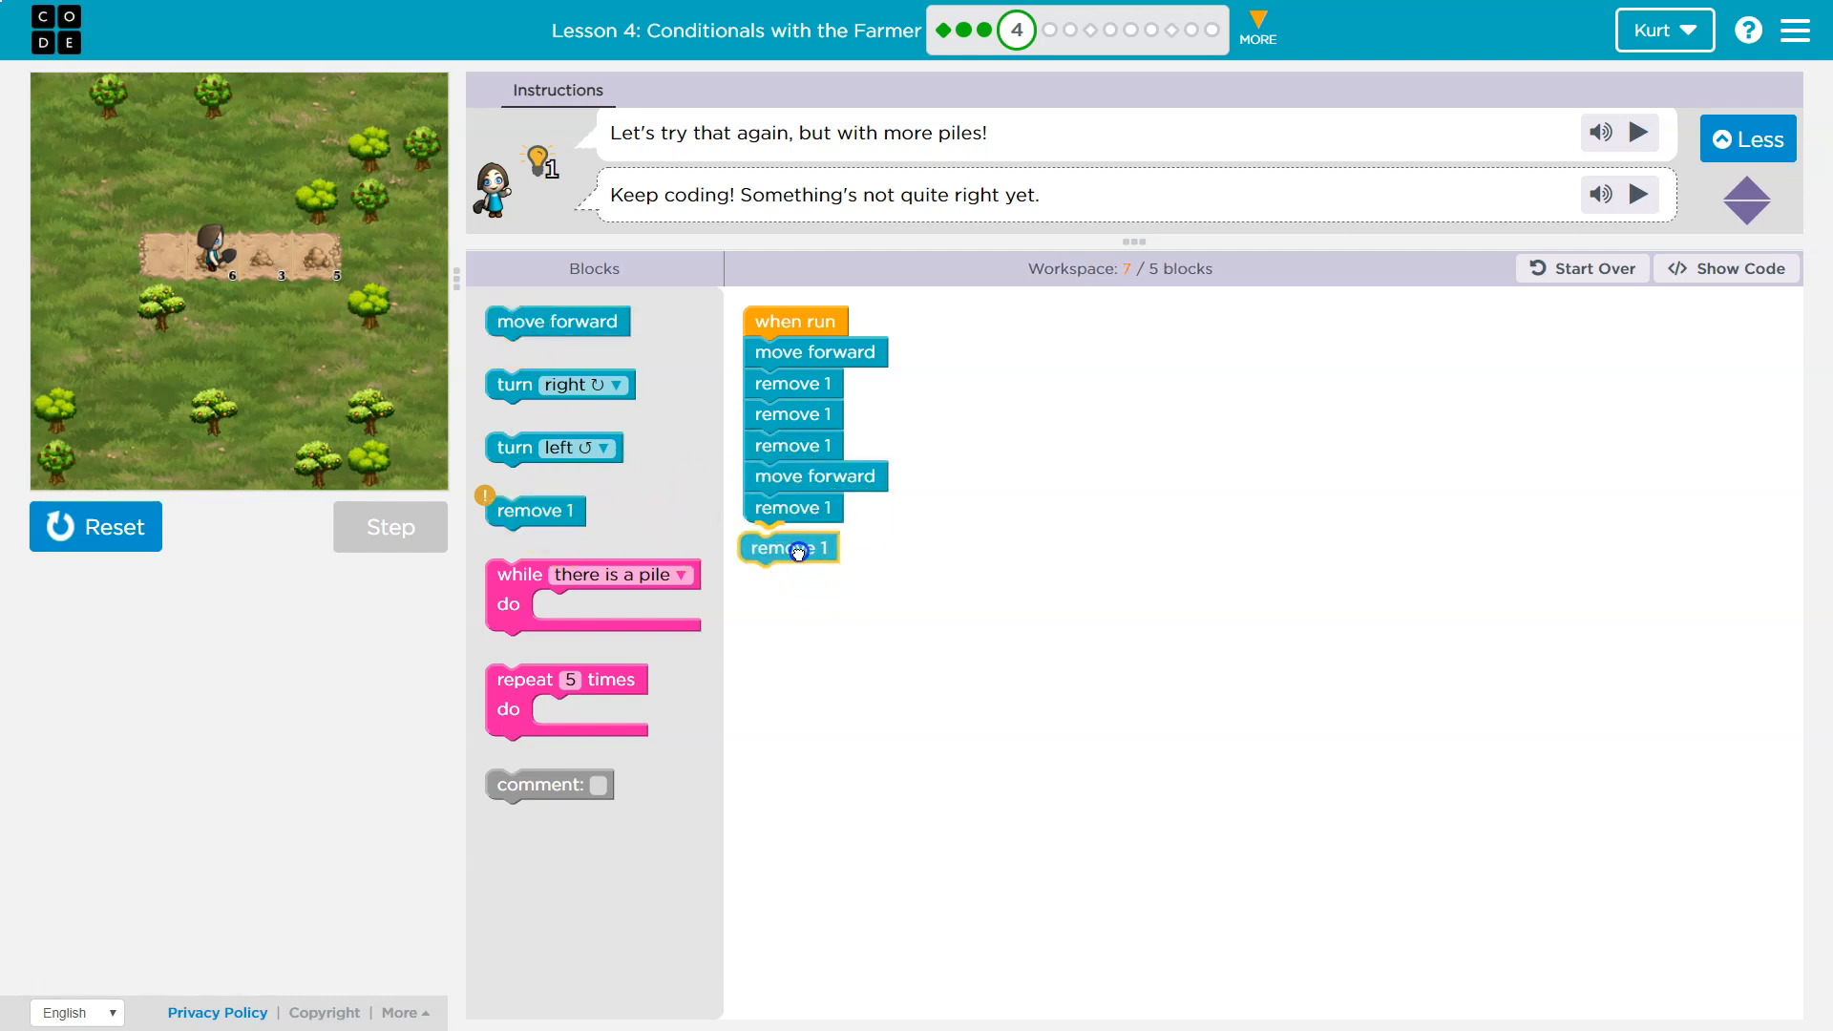
click(96, 527)
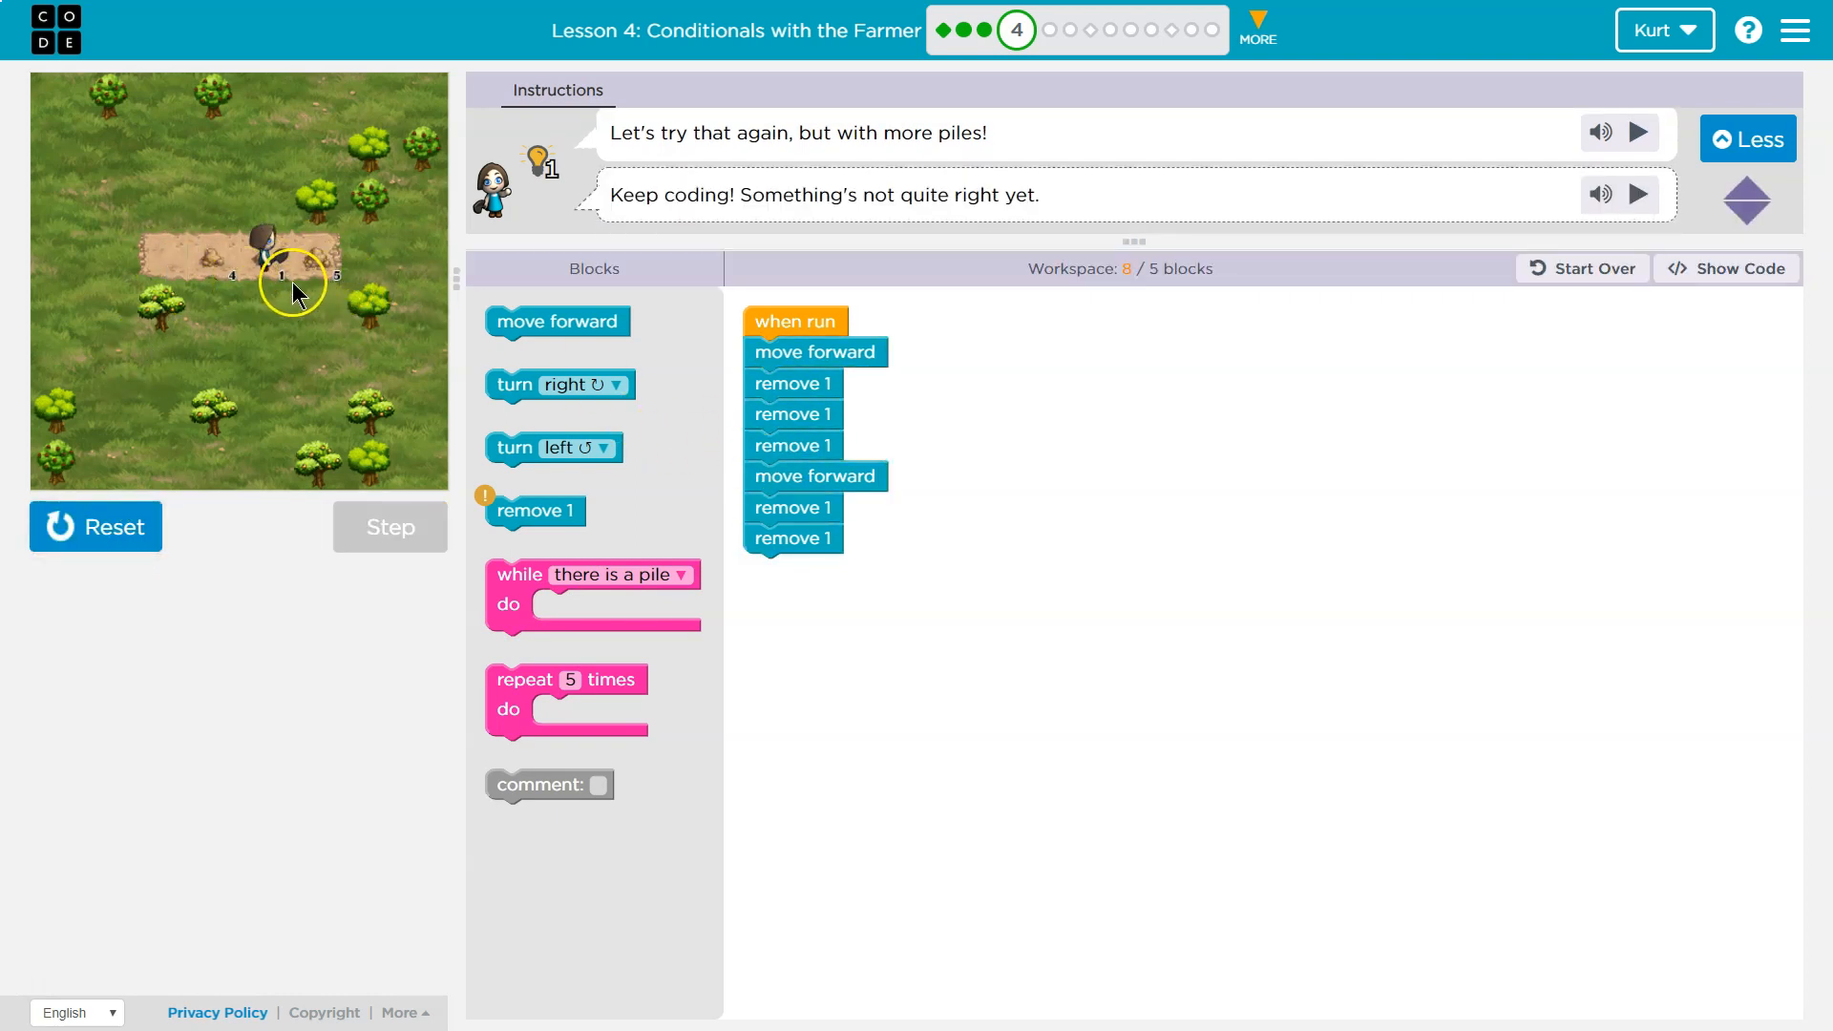
click(95, 527)
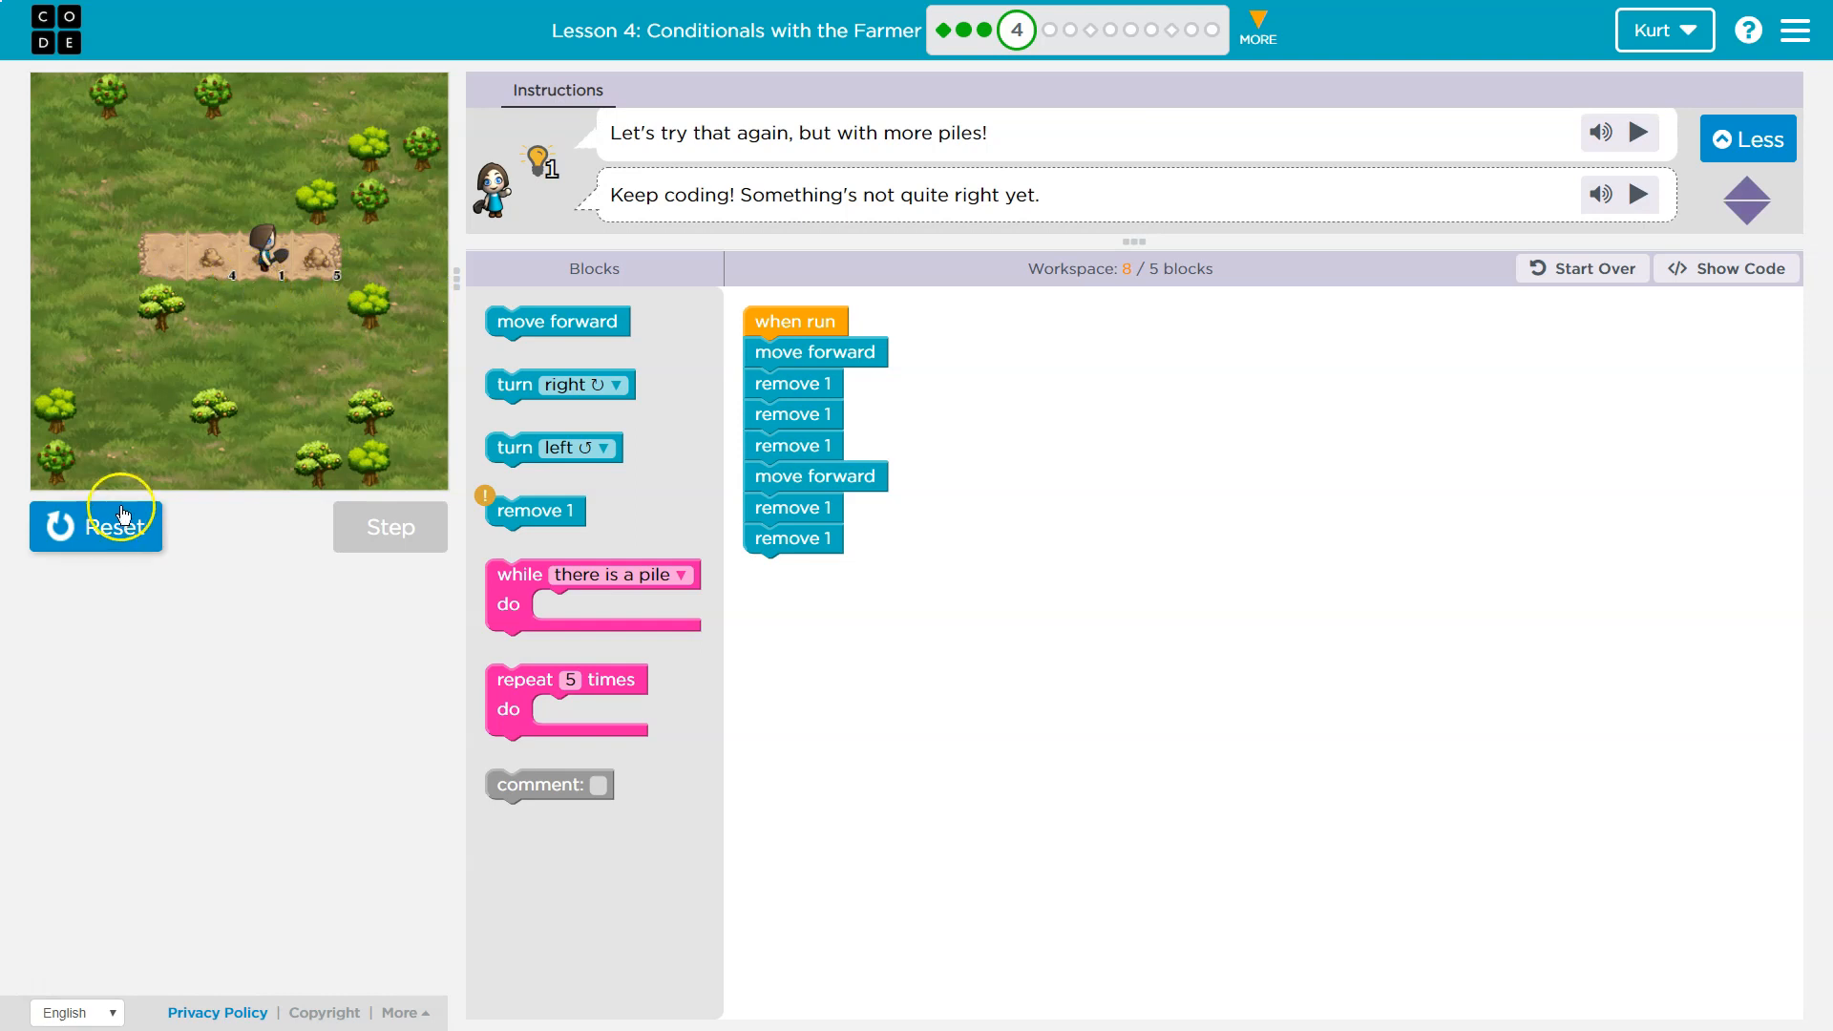
click(97, 527)
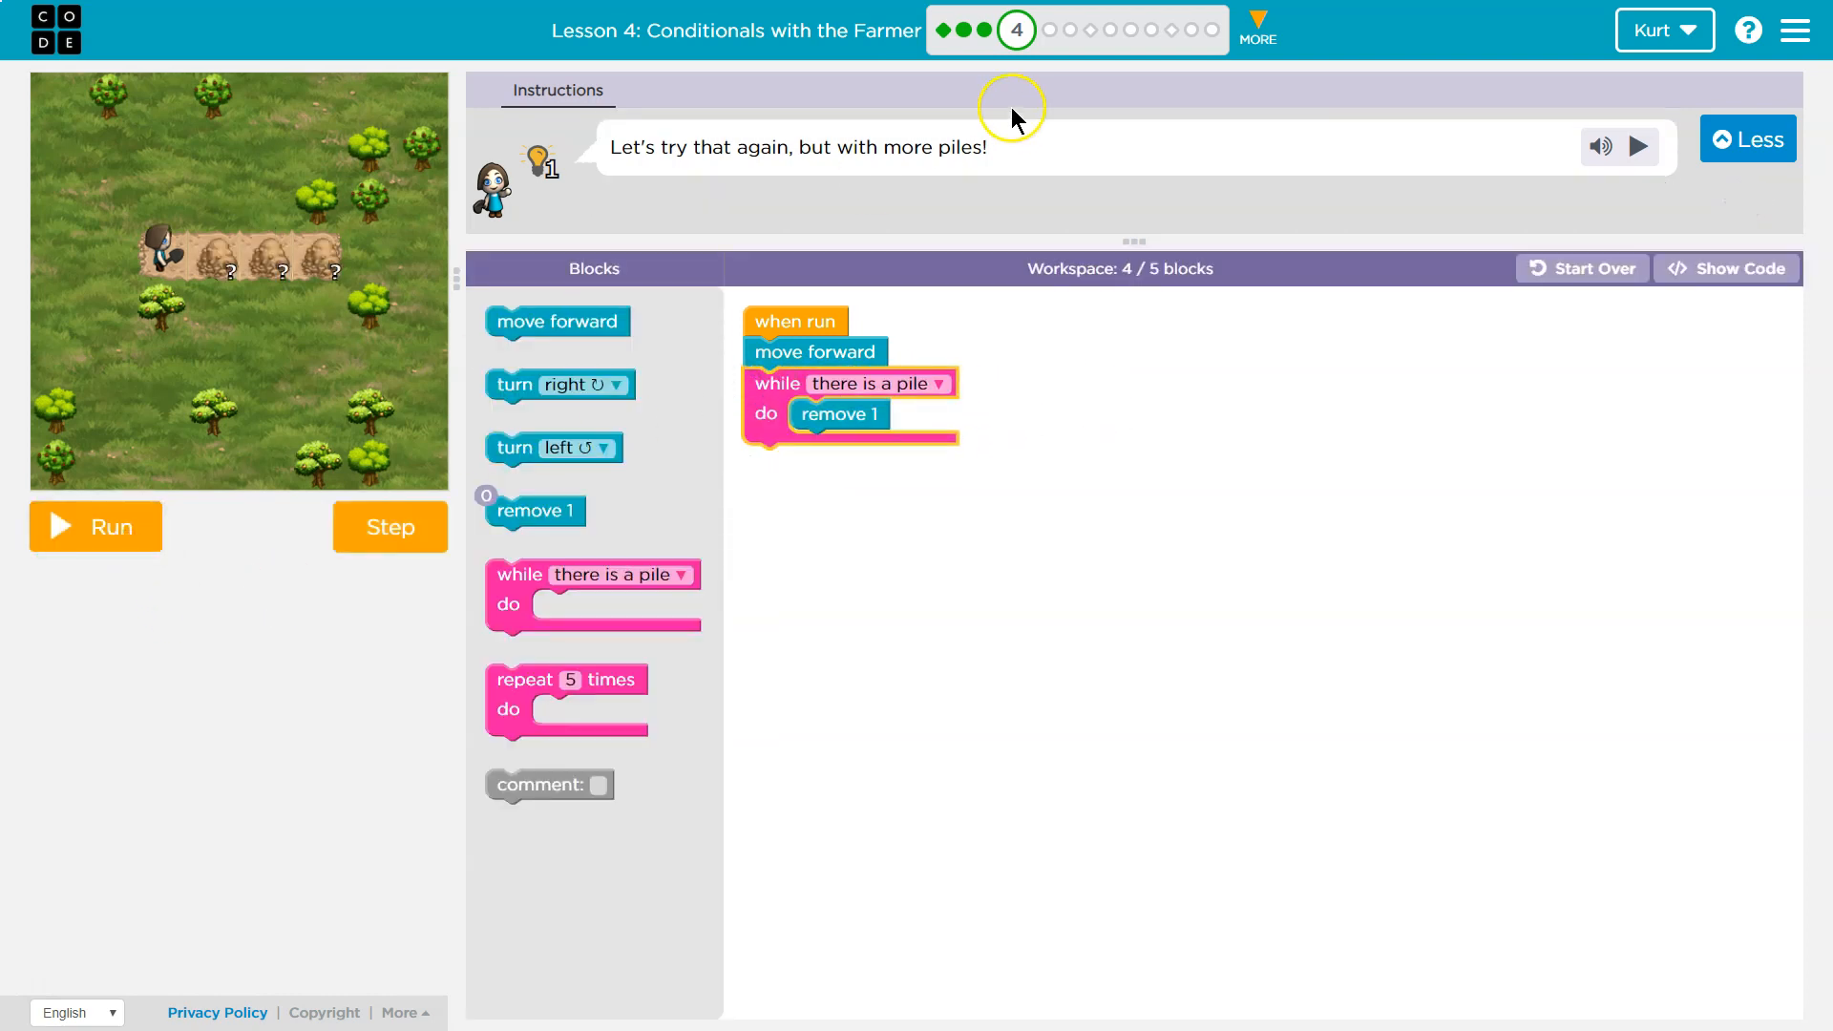
Run the revised move forward plus while-there-is-a-pile remove 1 program, clearing only the first pile
click(95, 527)
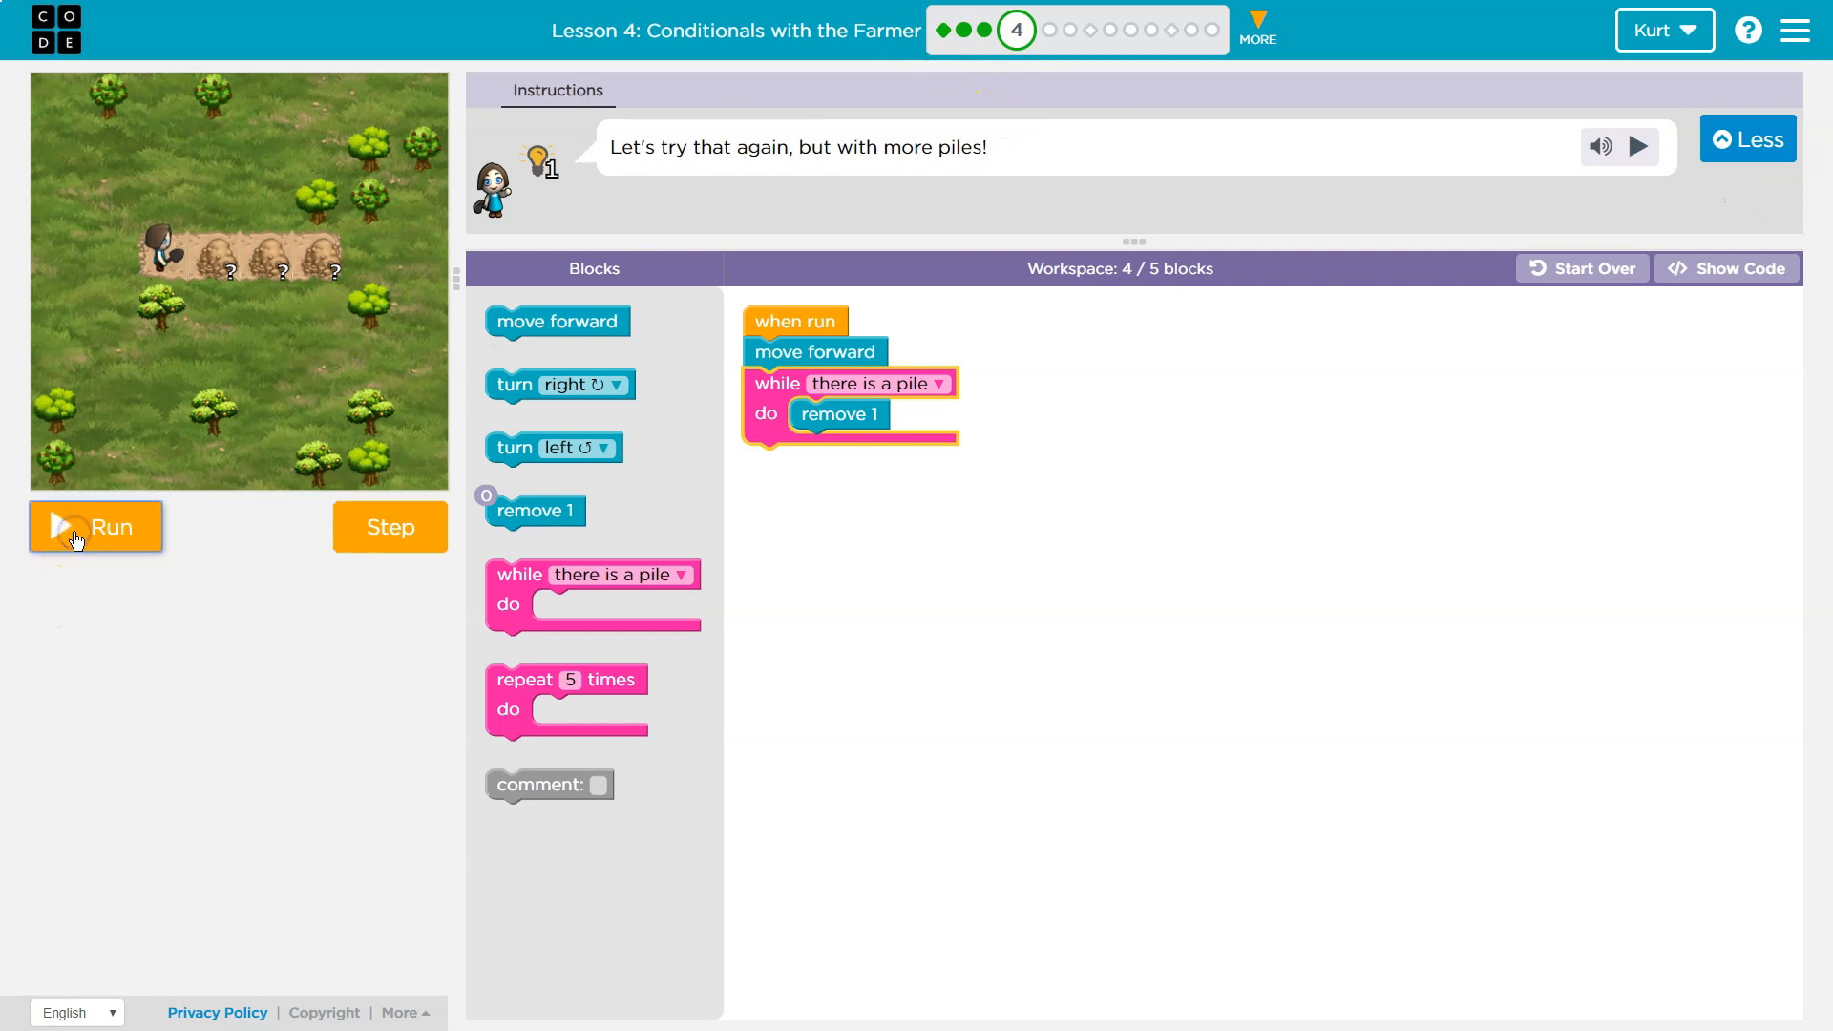
click(95, 527)
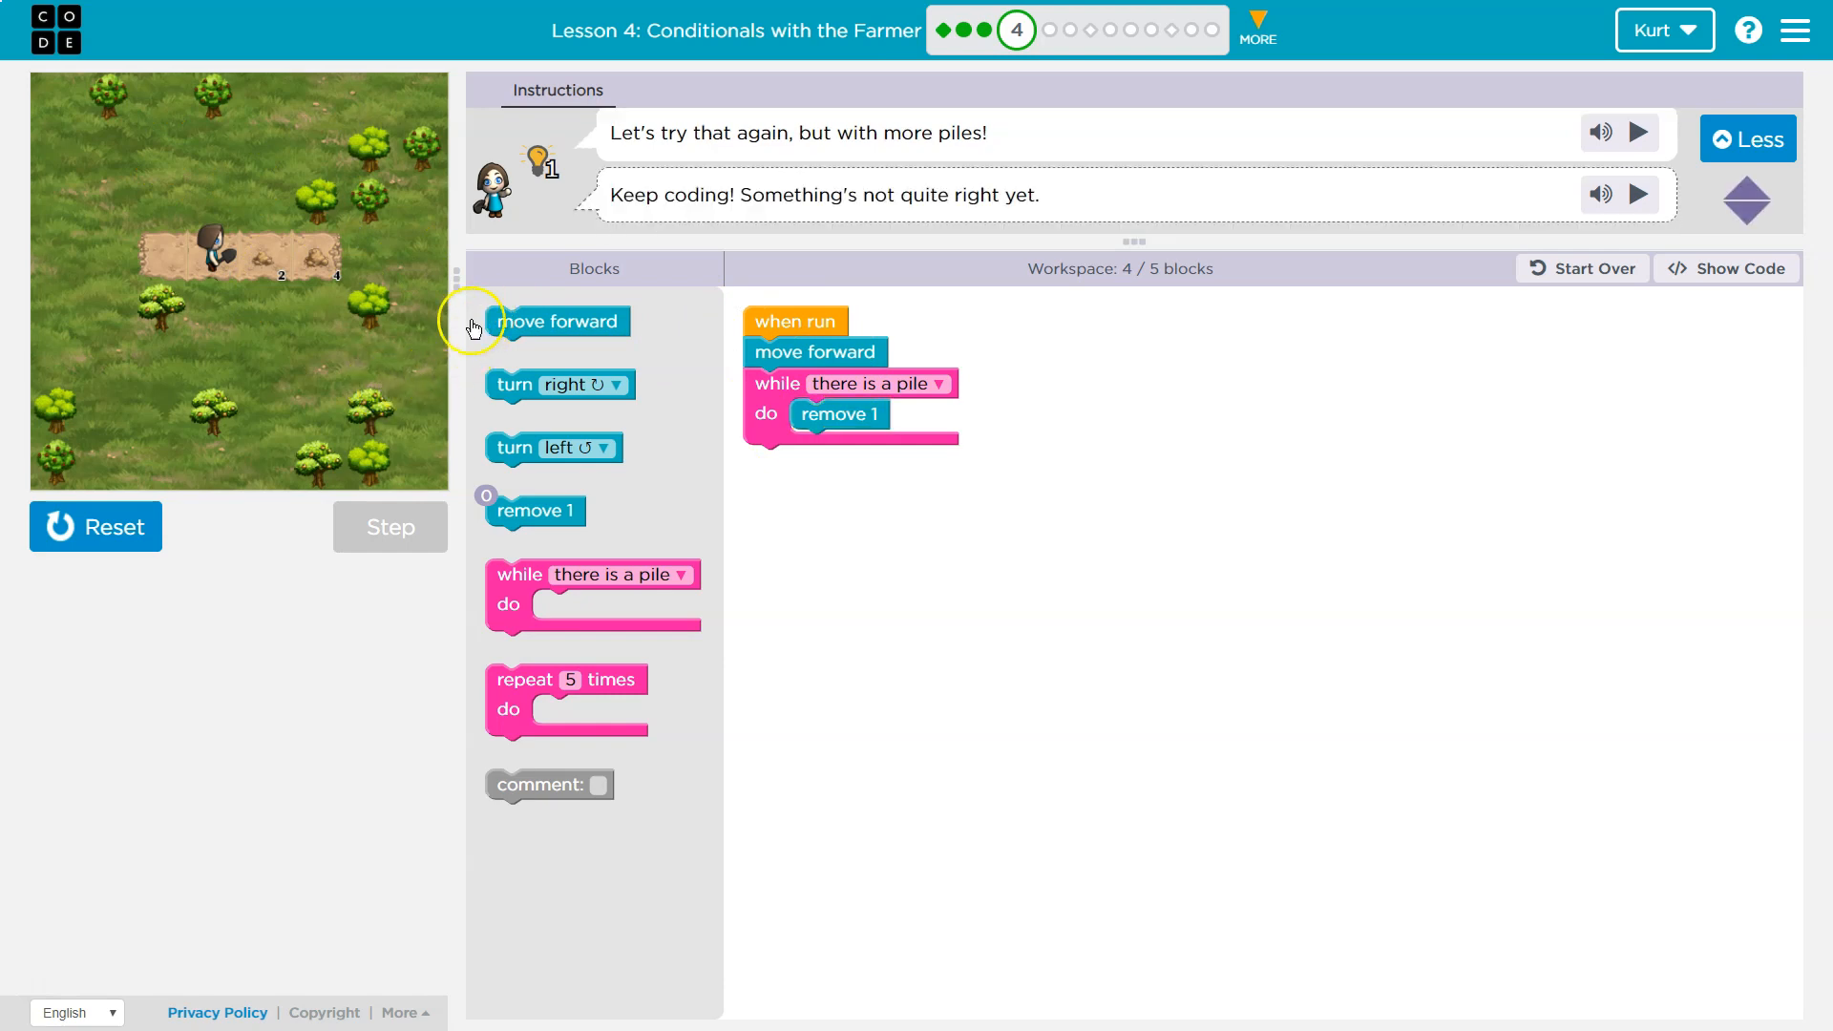
Add a second move forward and while-pile loop with remove 1, test clearing two piles, then add a third move forward
drag(560, 321, 814, 460)
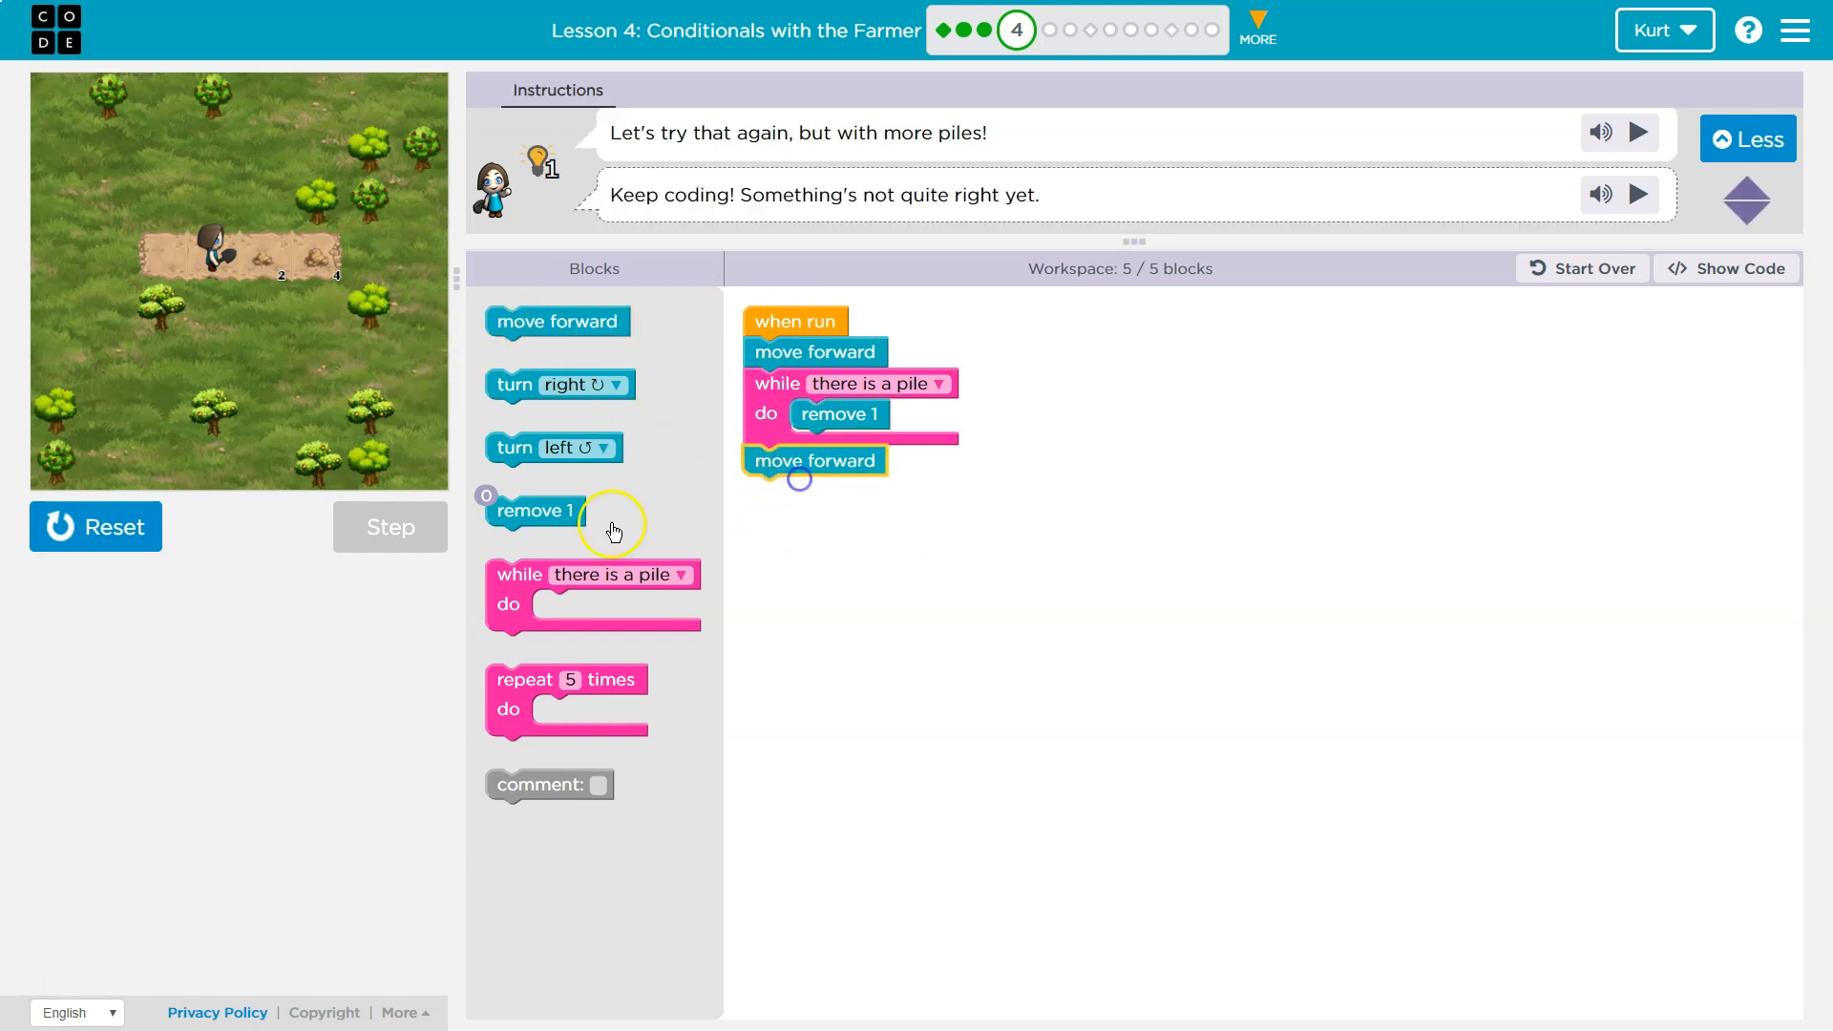
drag(592, 575, 842, 512)
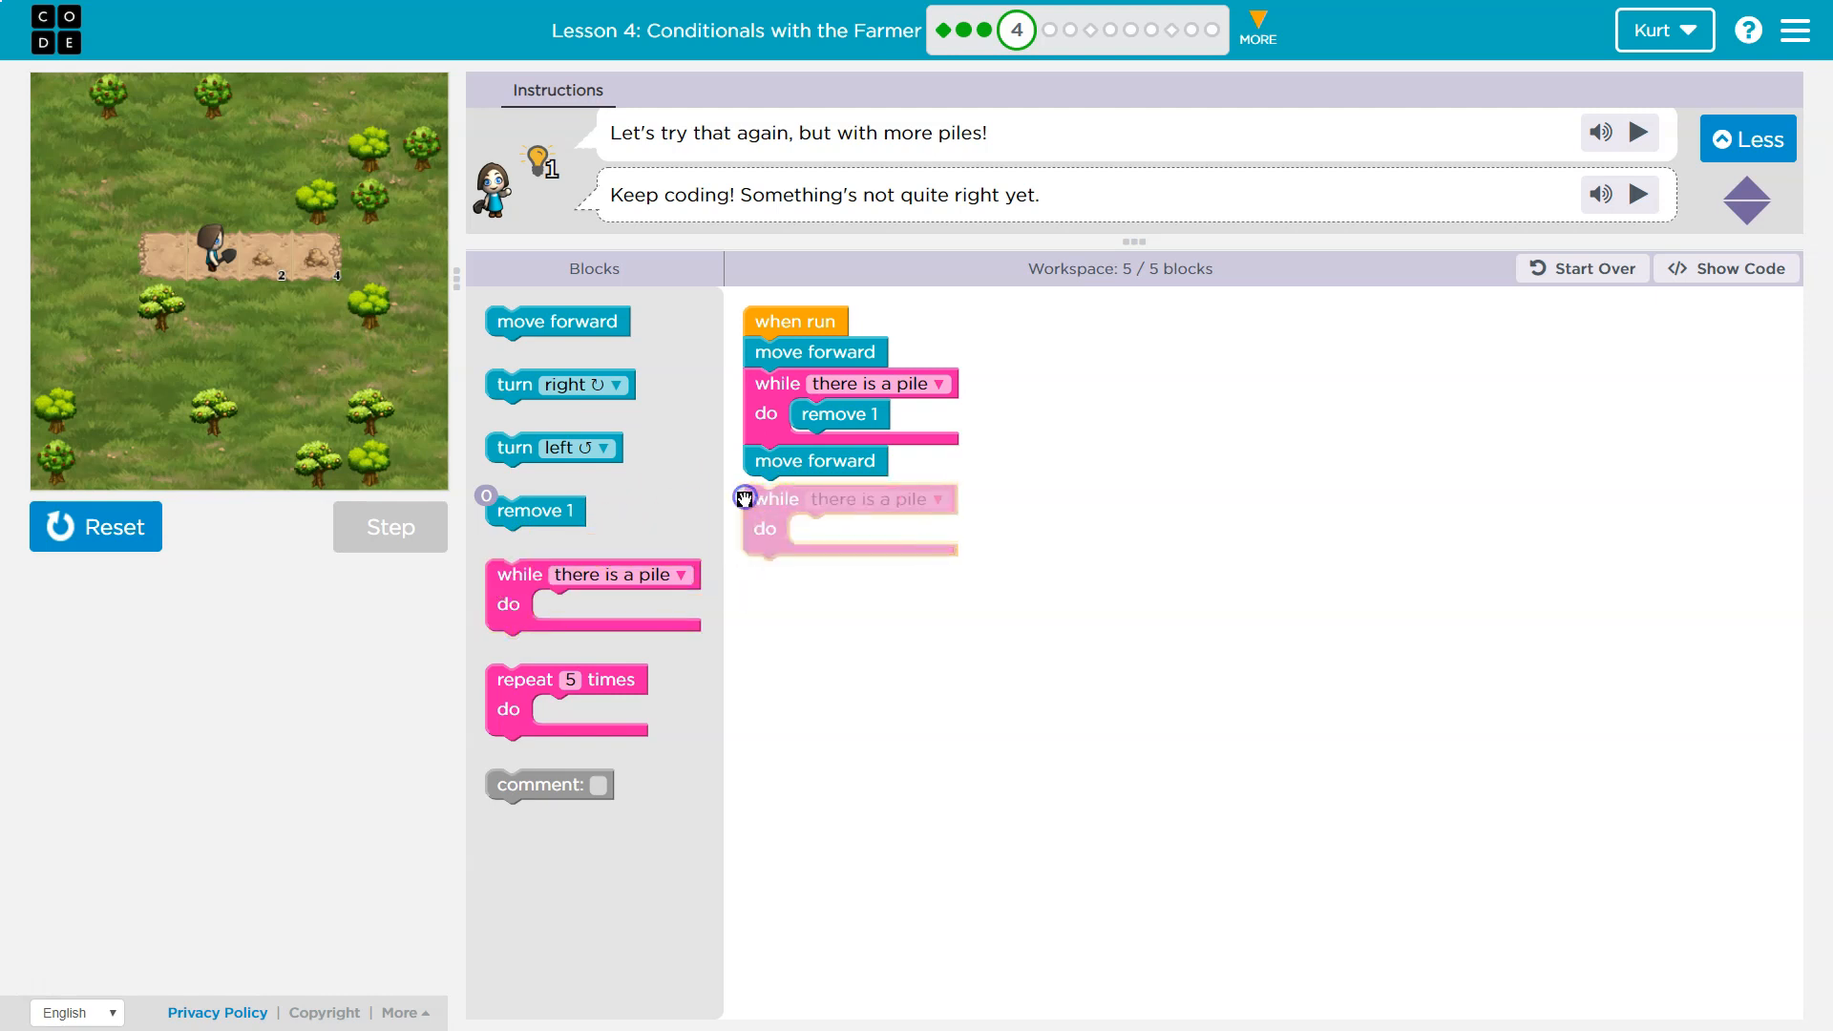
click(695, 508)
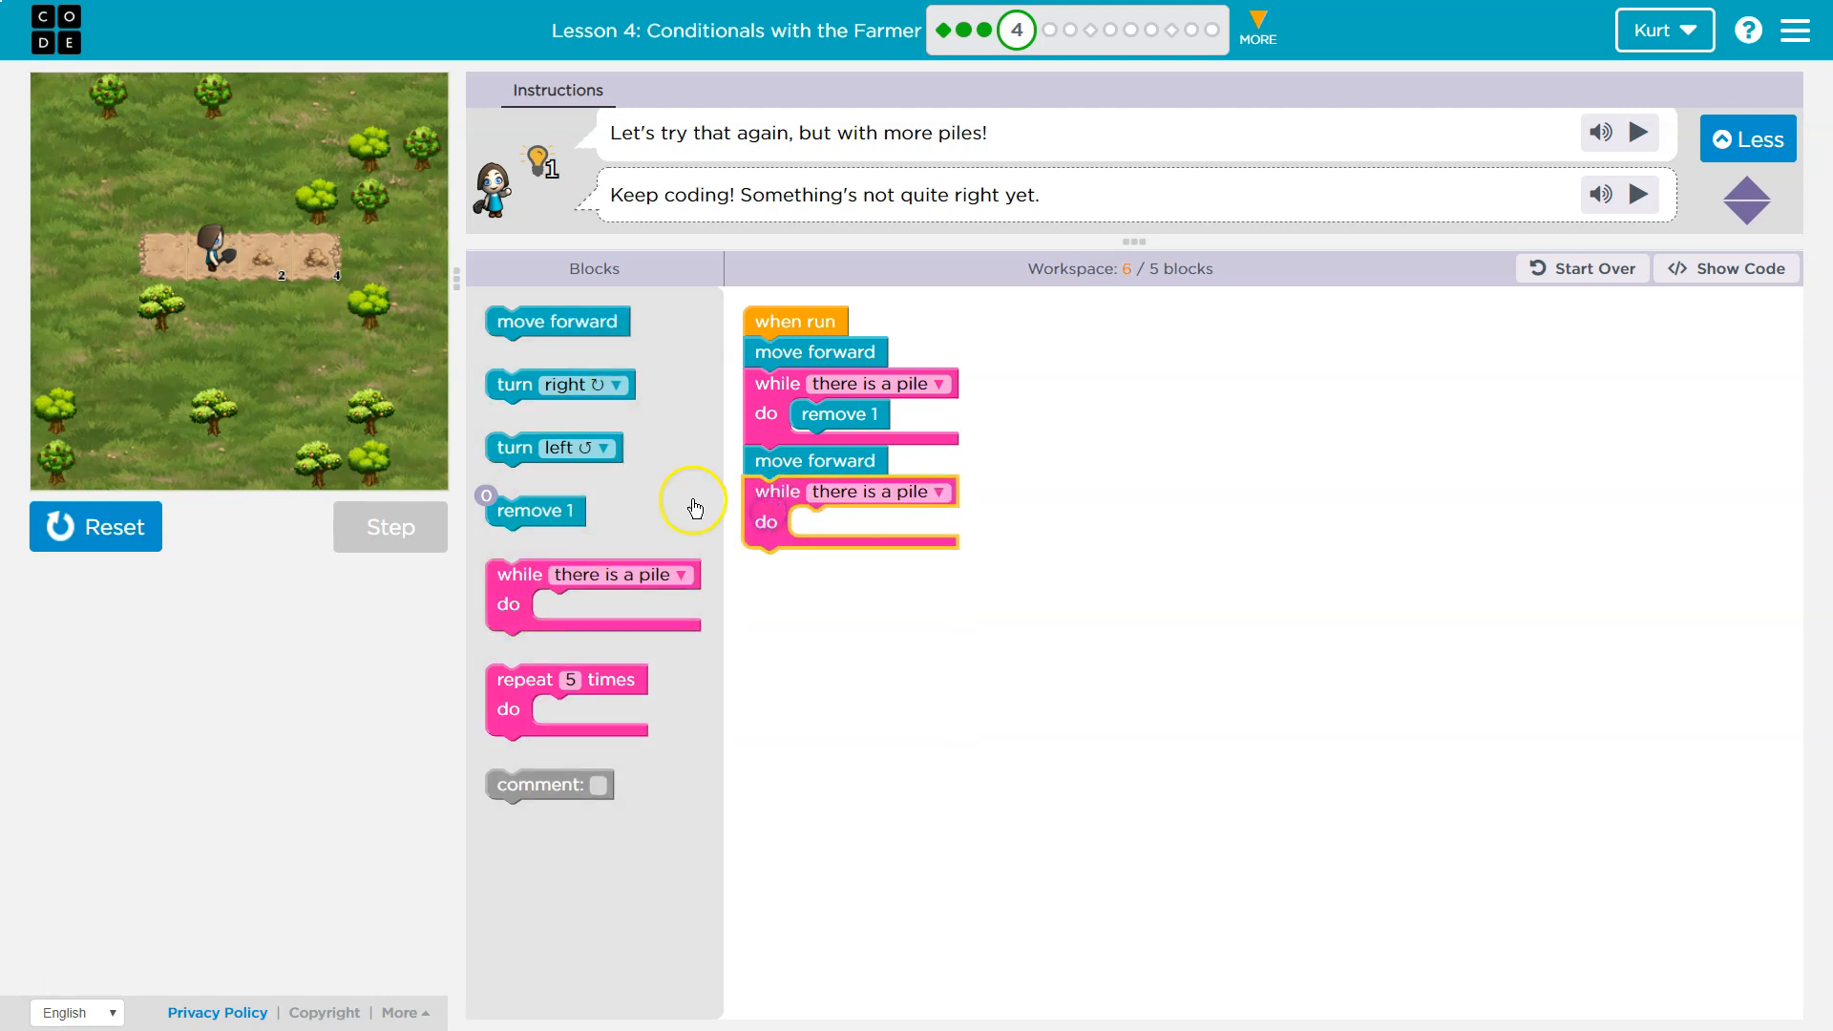
drag(538, 511, 836, 522)
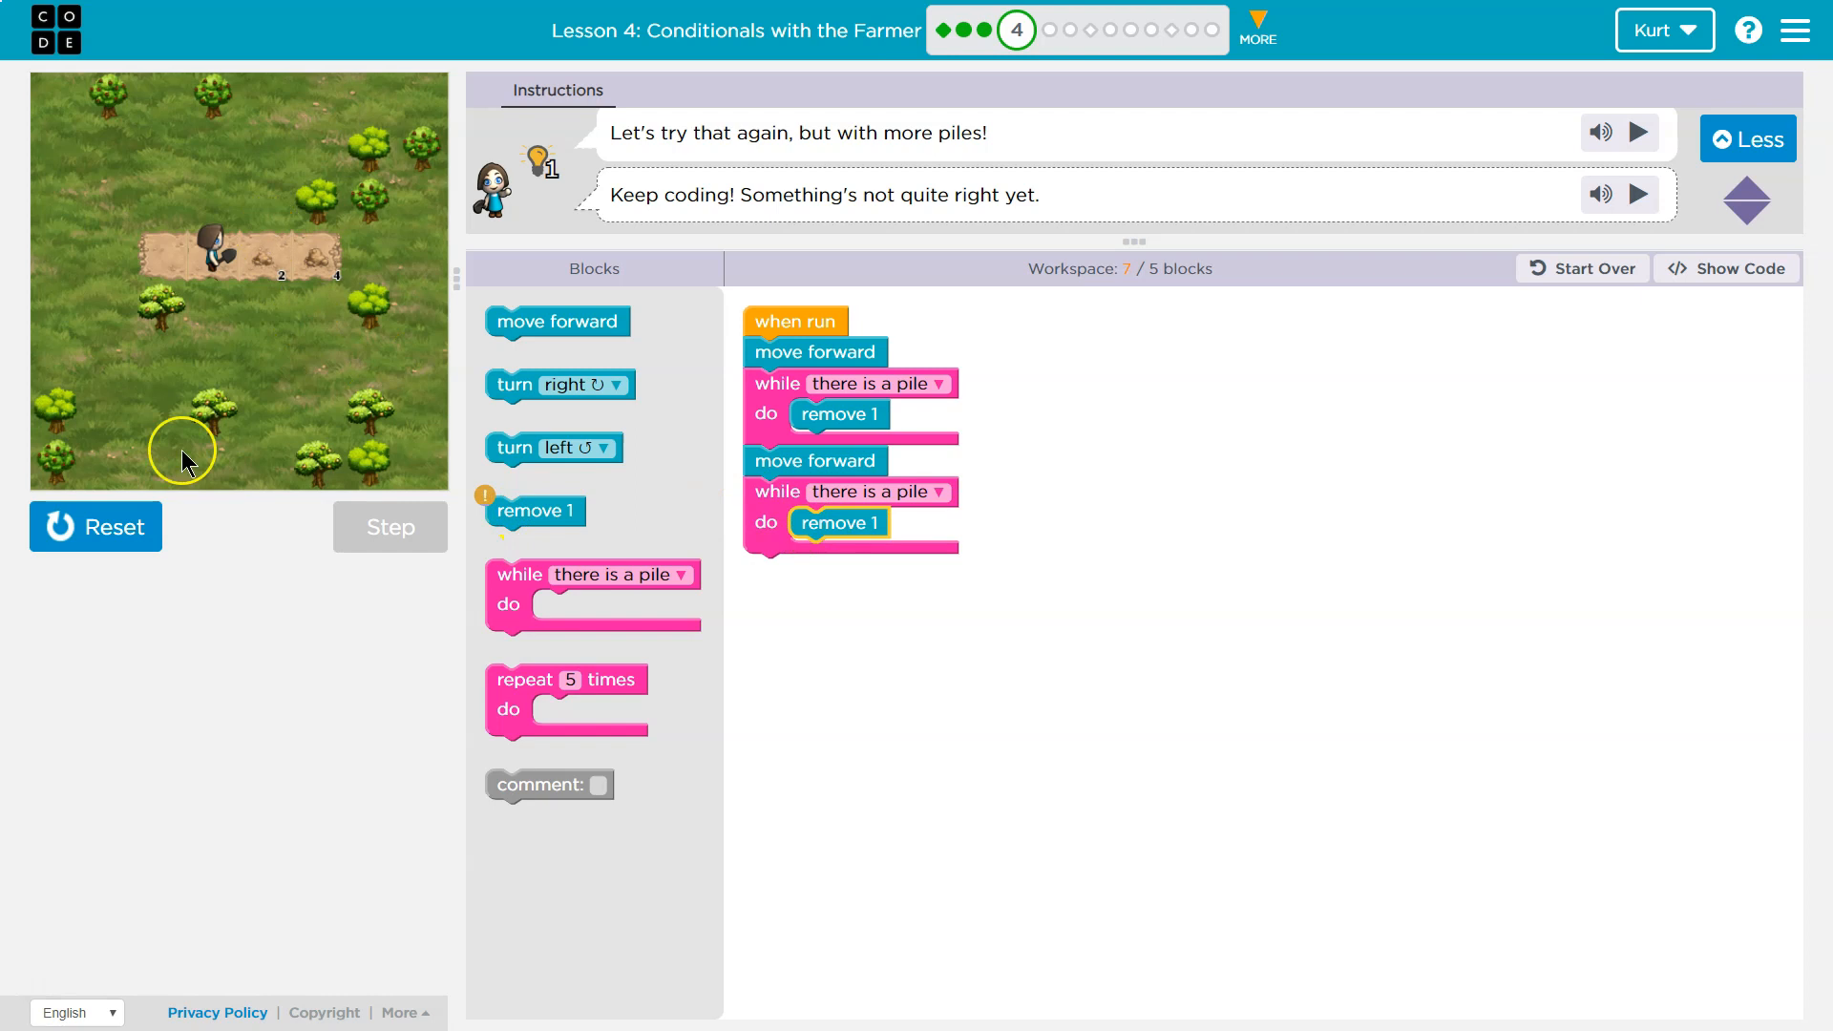
click(95, 527)
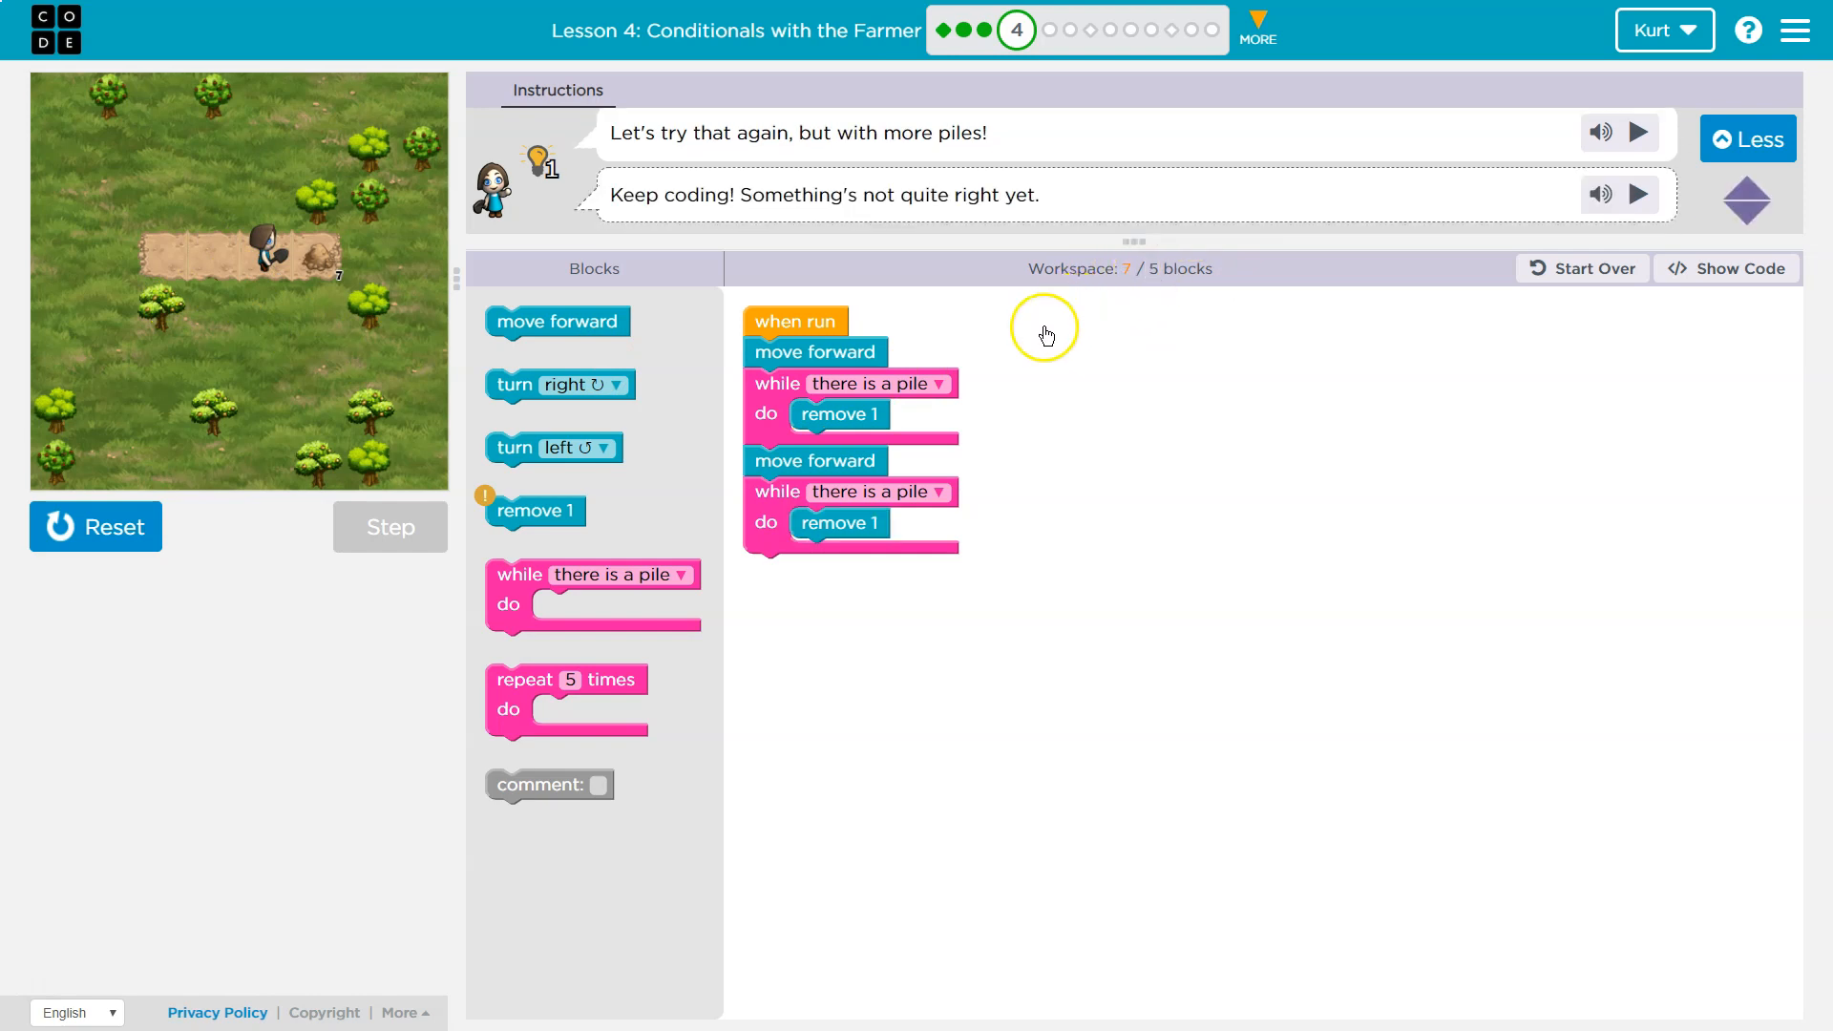
mouse_move(558, 321)
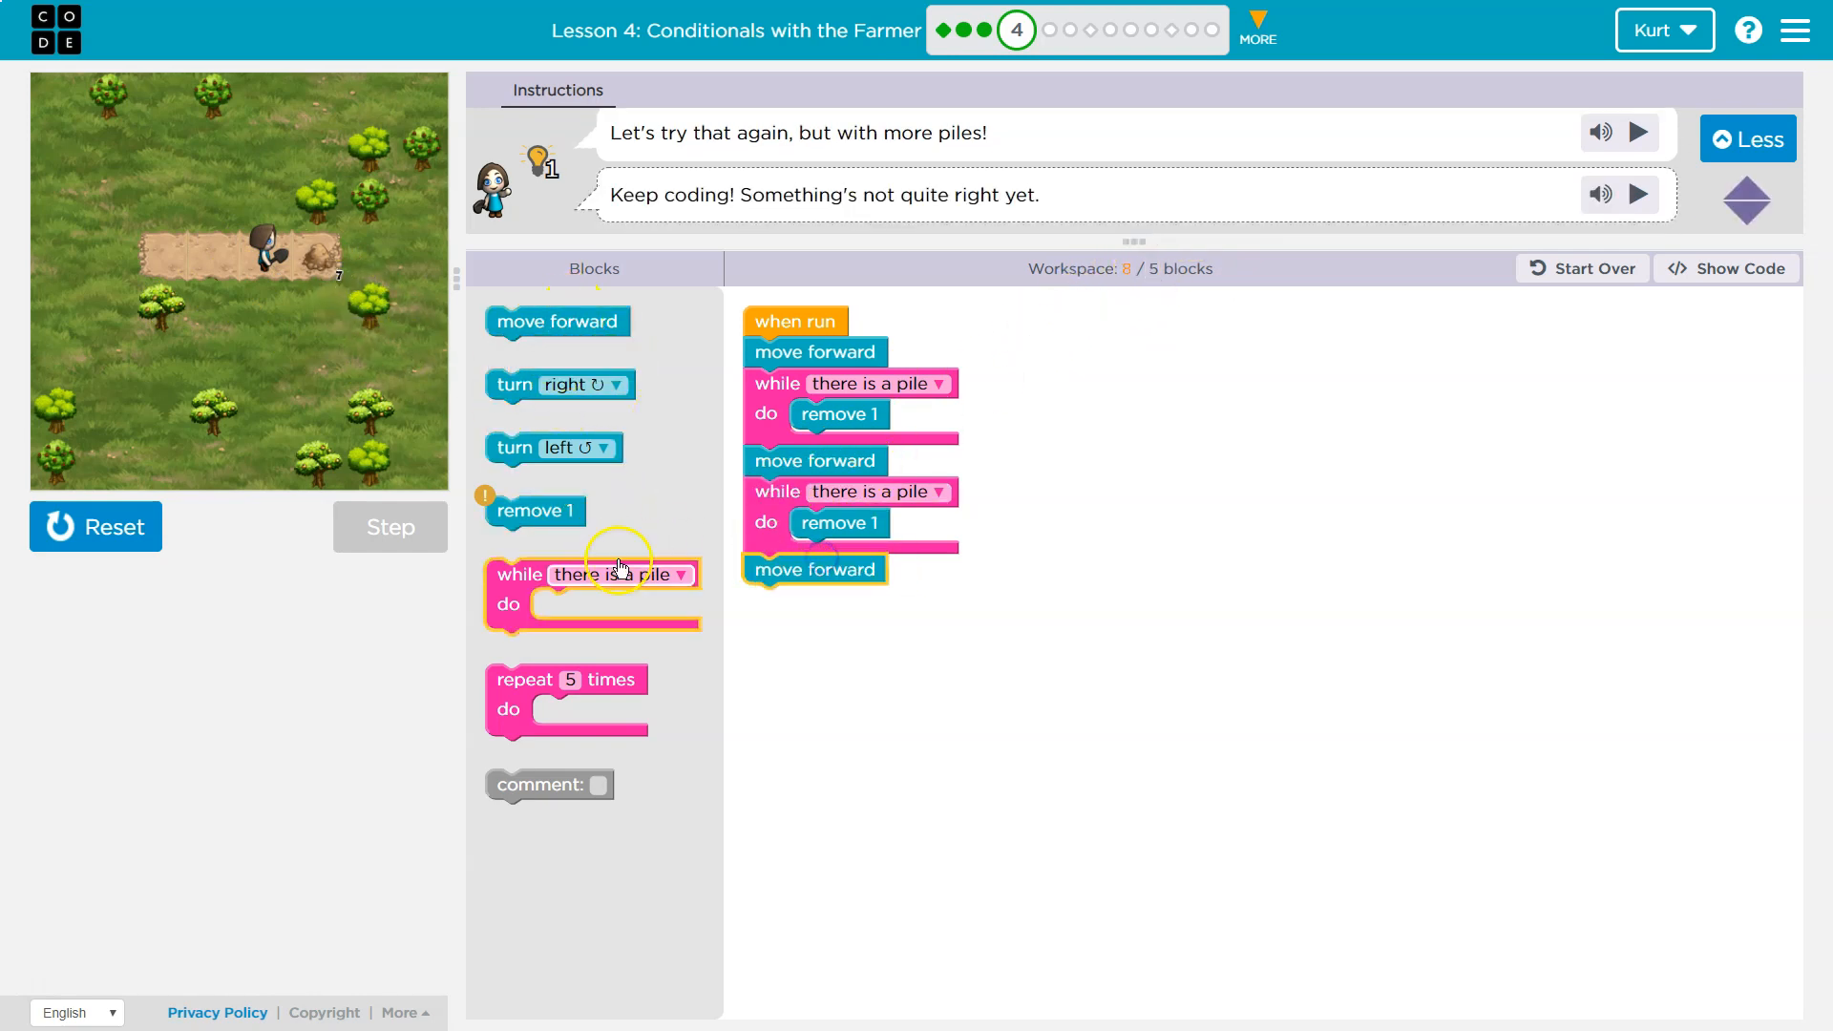
drag(592, 590, 850, 607)
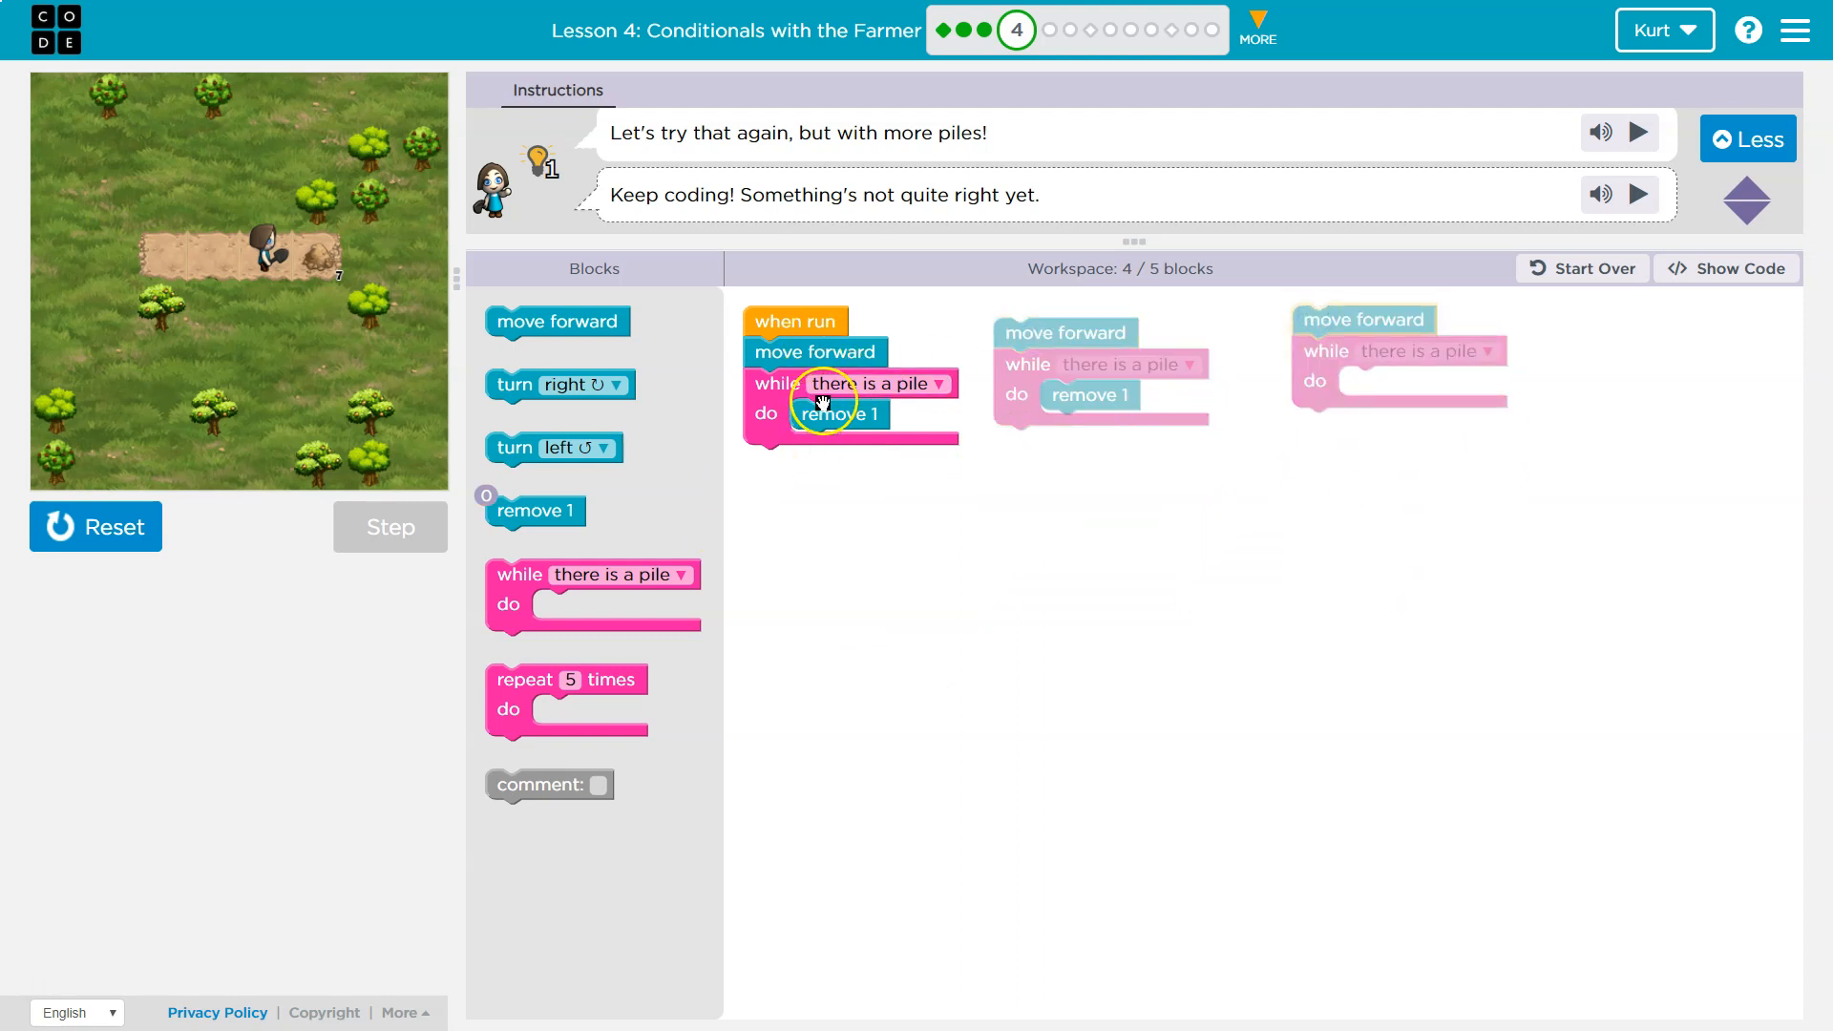
mouse_move(1069, 363)
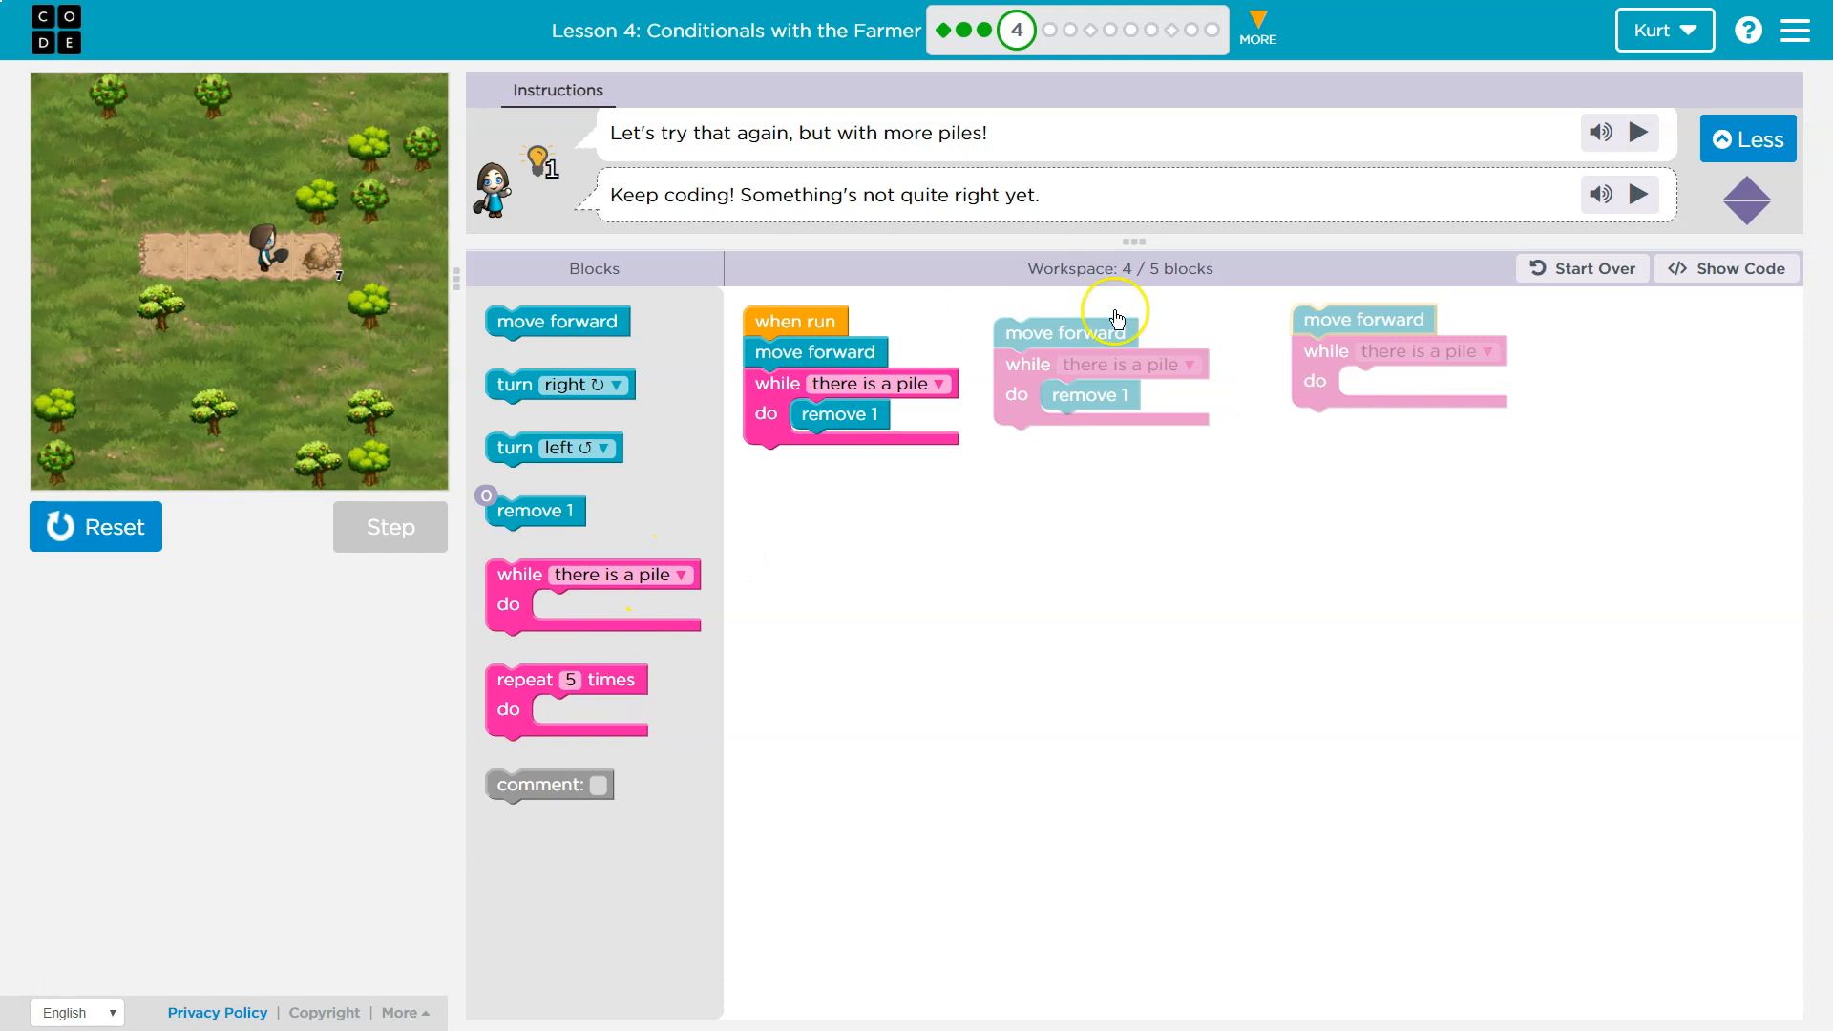
Bring a repeat loop into the workspace and set it aside below the program
drag(566, 680, 959, 483)
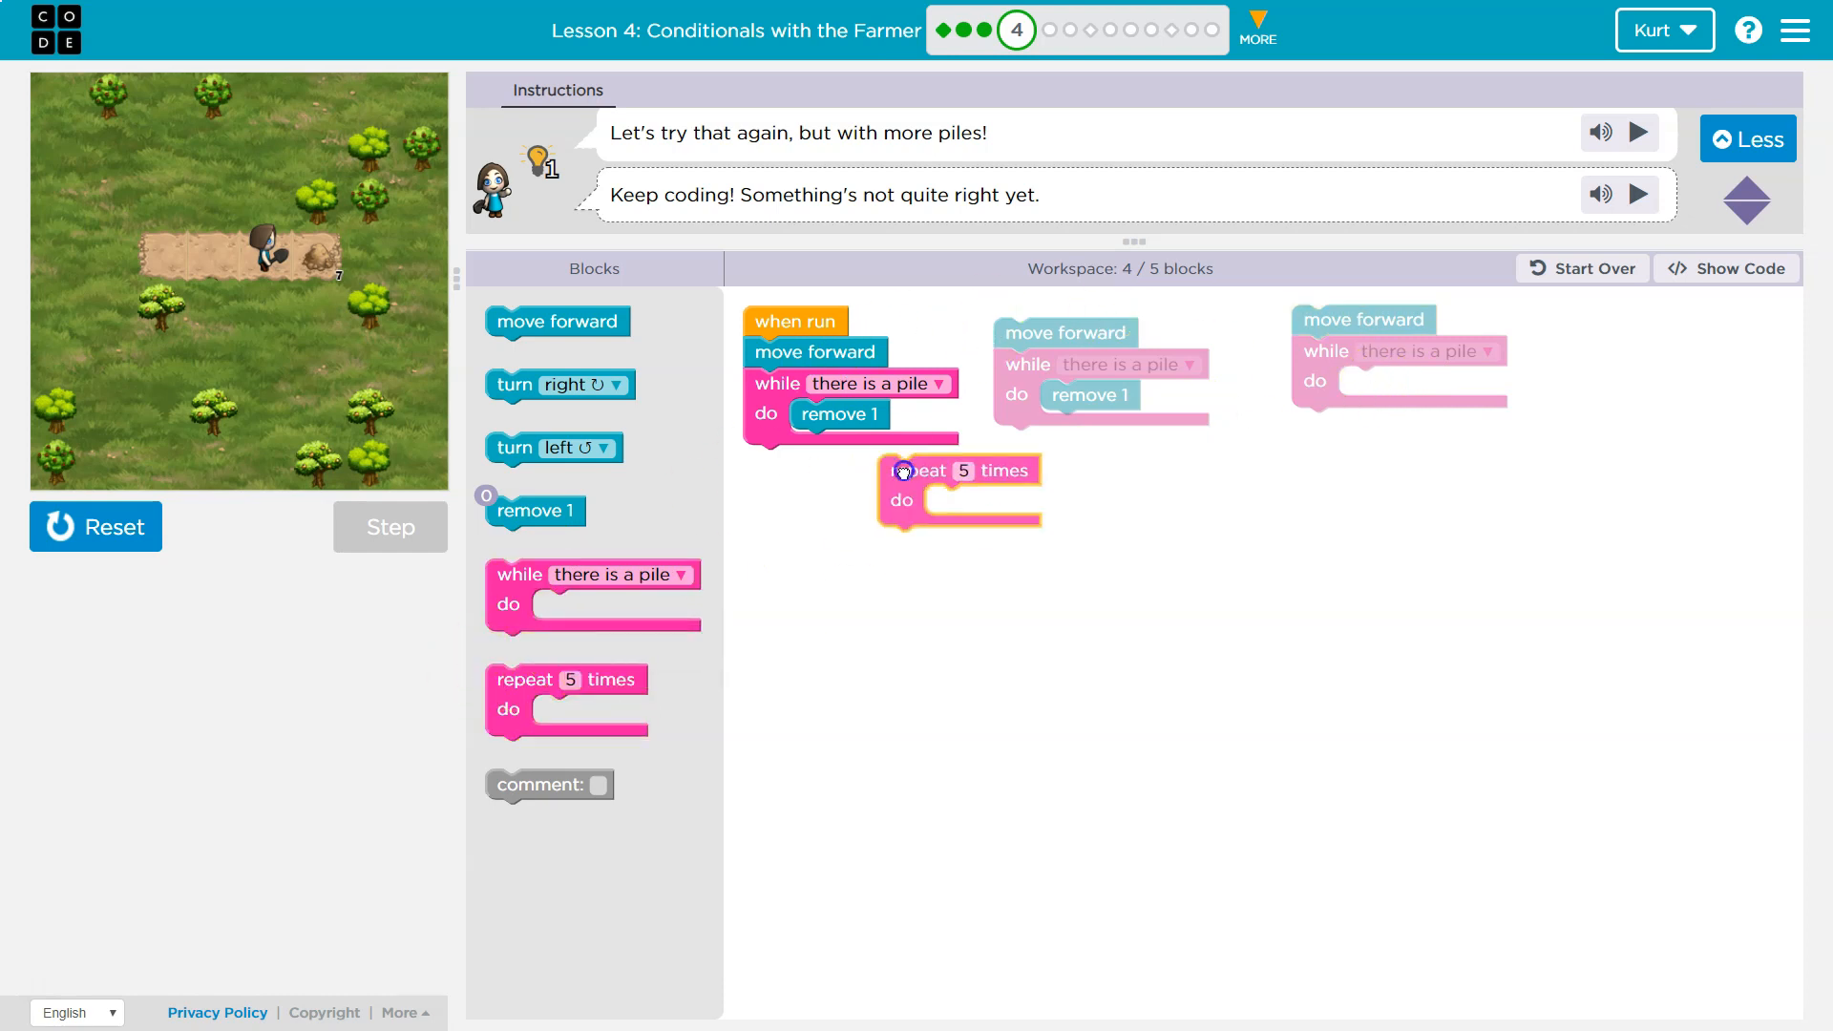
drag(958, 470, 886, 514)
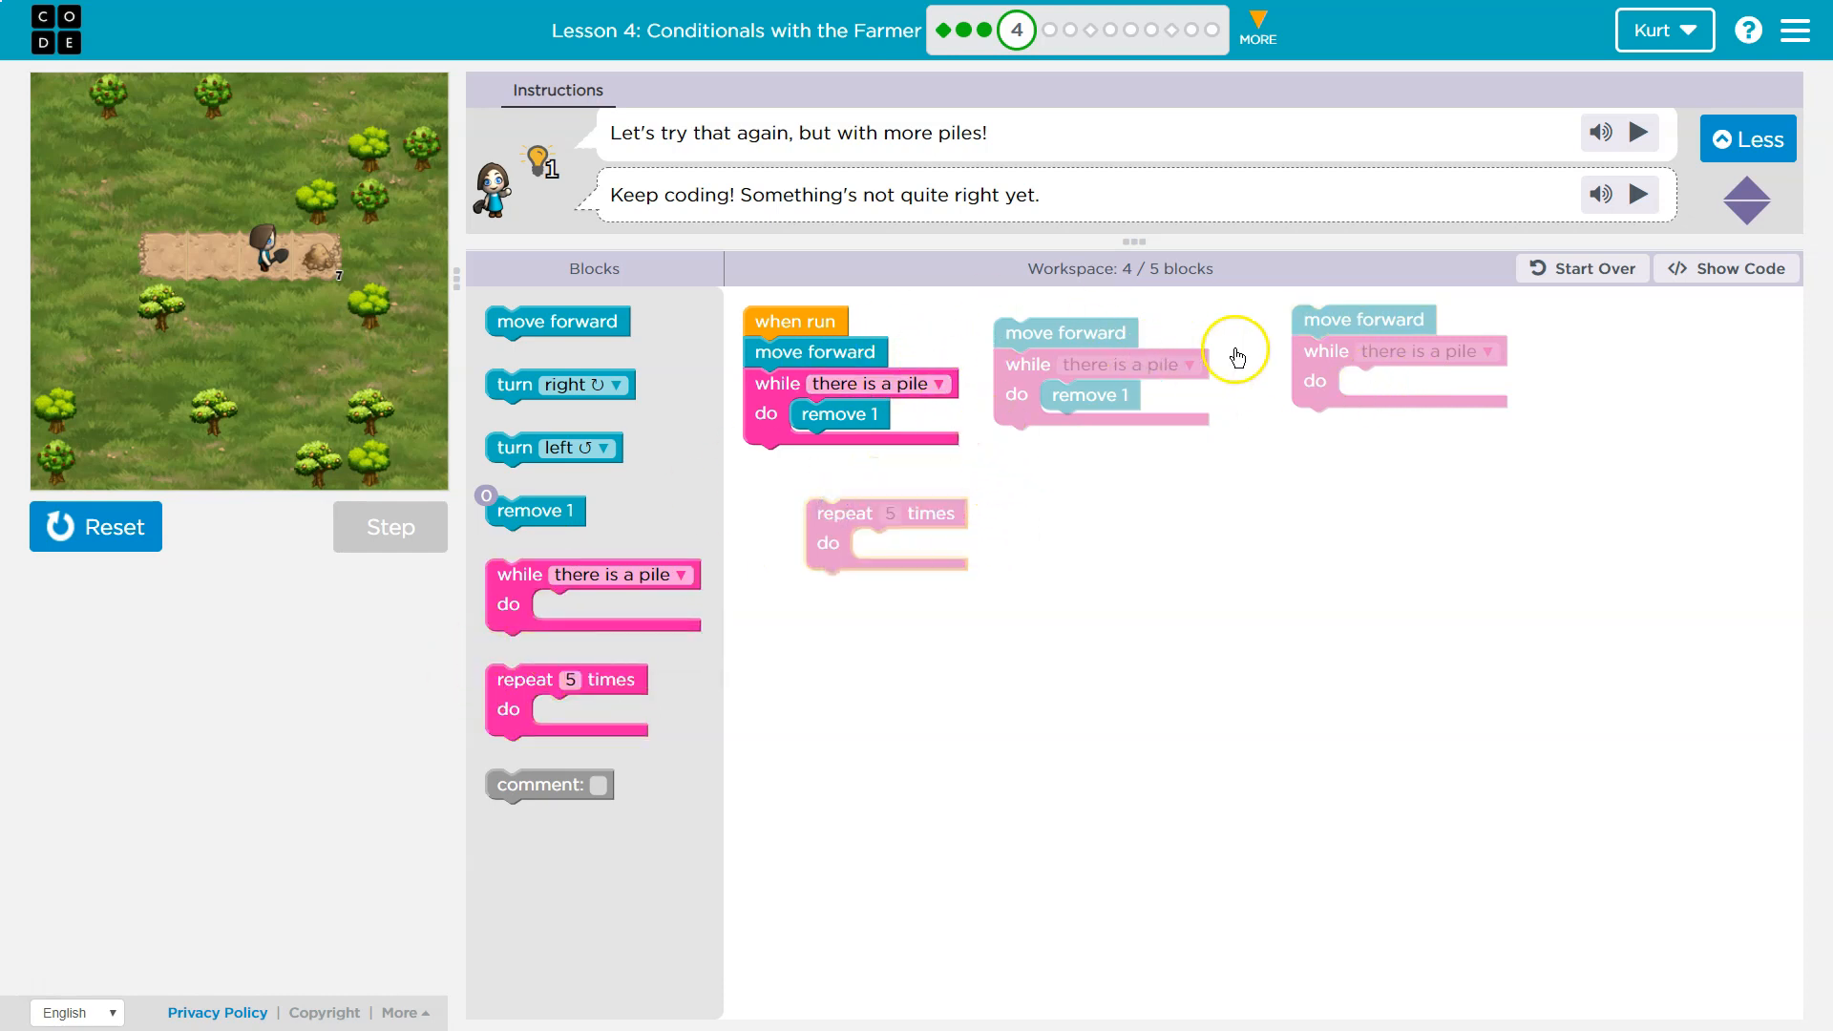
mouse_move(1461, 368)
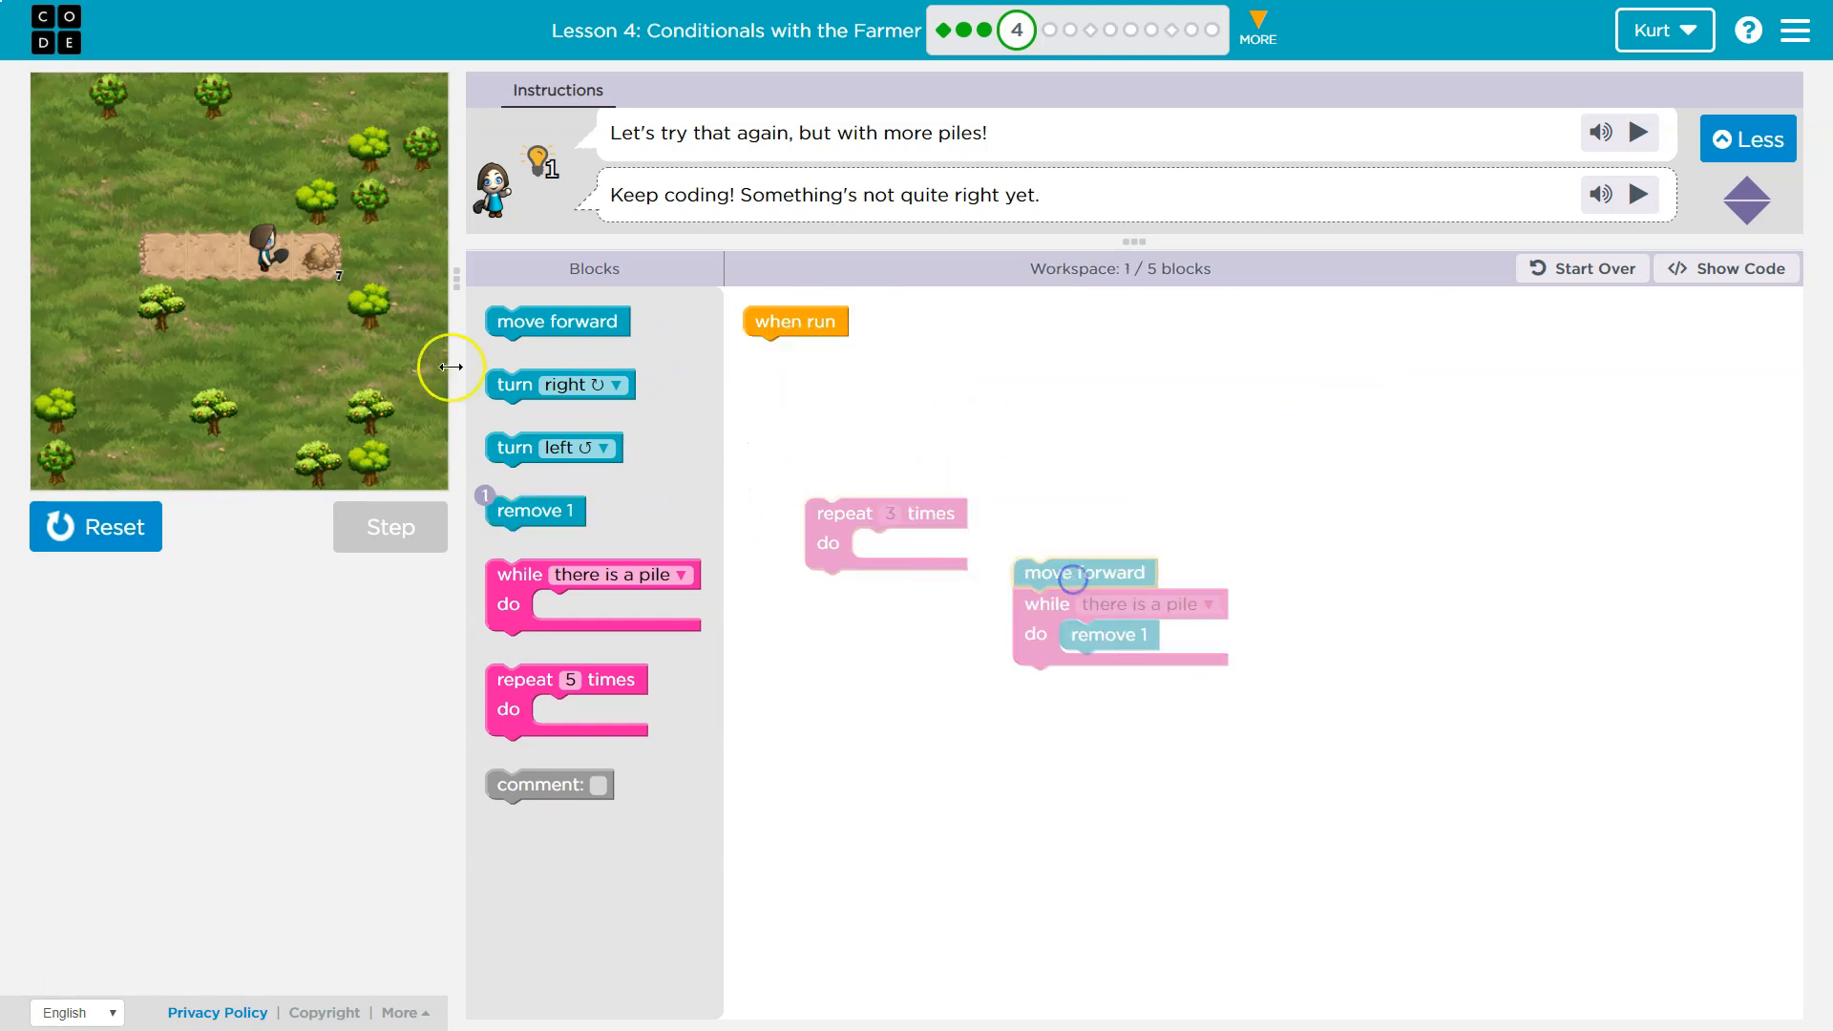
Nest the move forward and while-pile loop inside repeat 3 times and attach it under when run
drag(1085, 571, 941, 548)
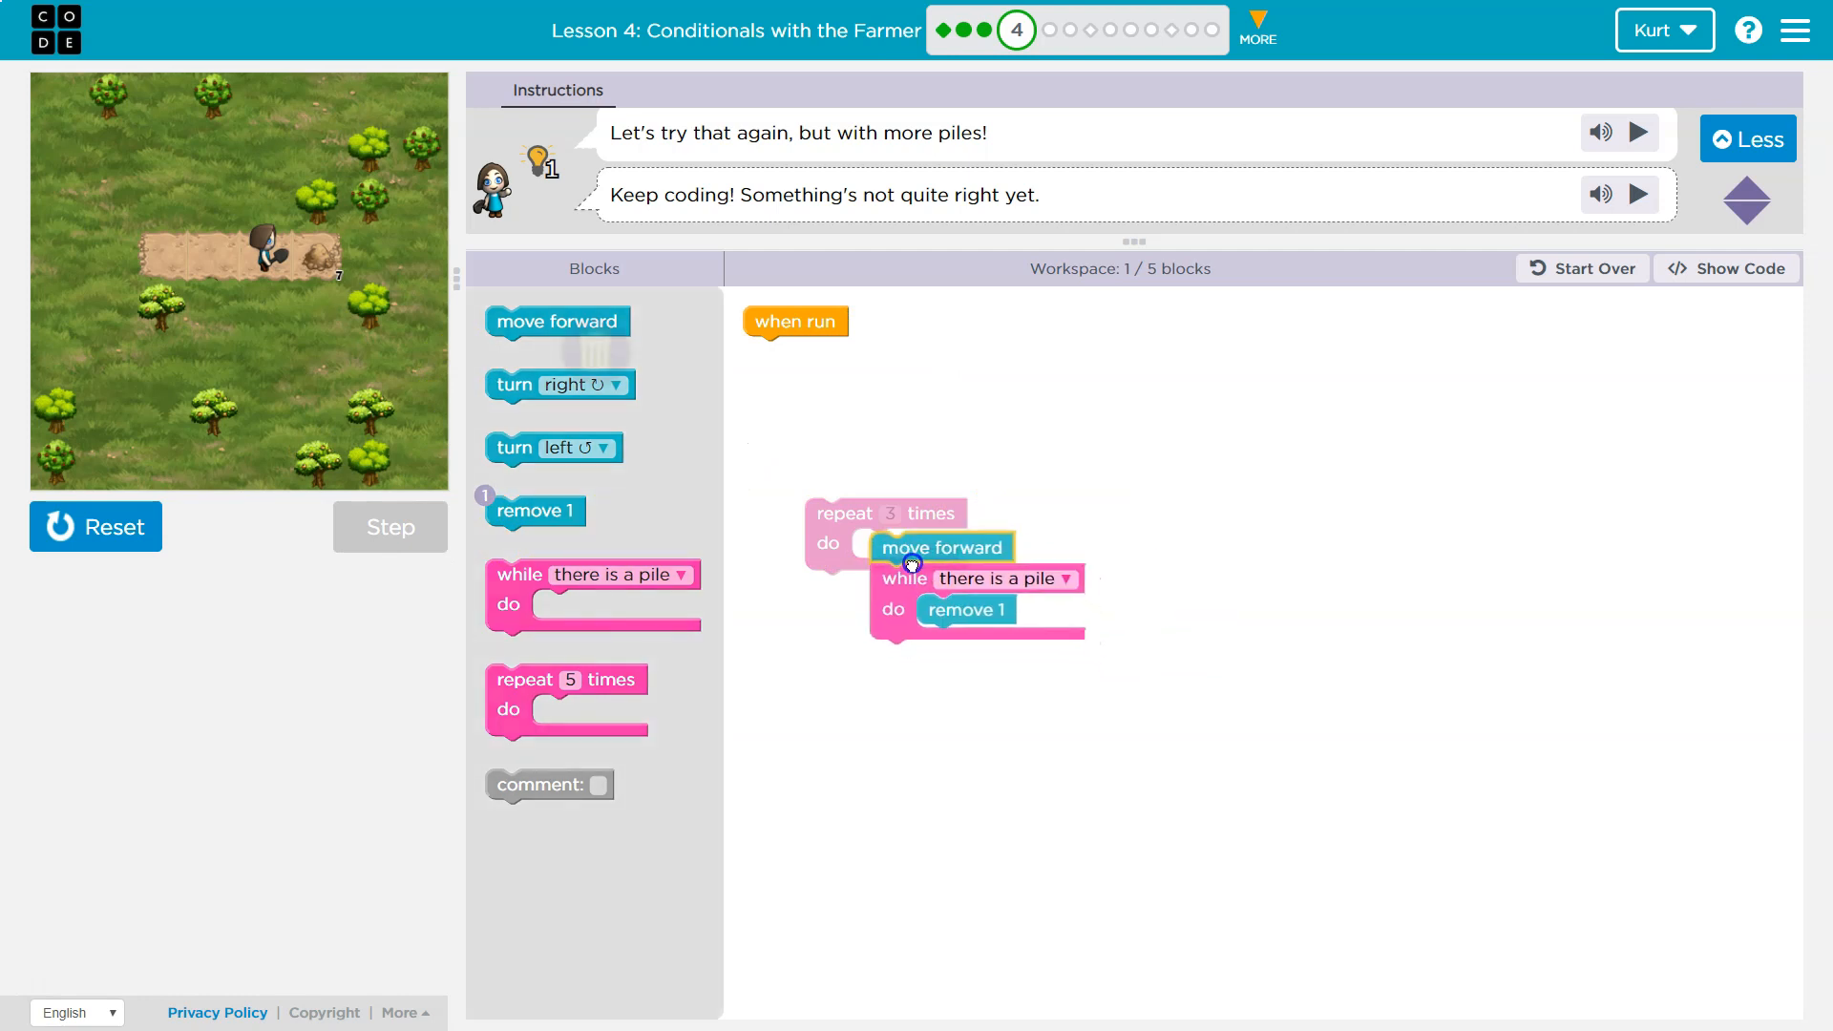
drag(913, 549, 820, 403)
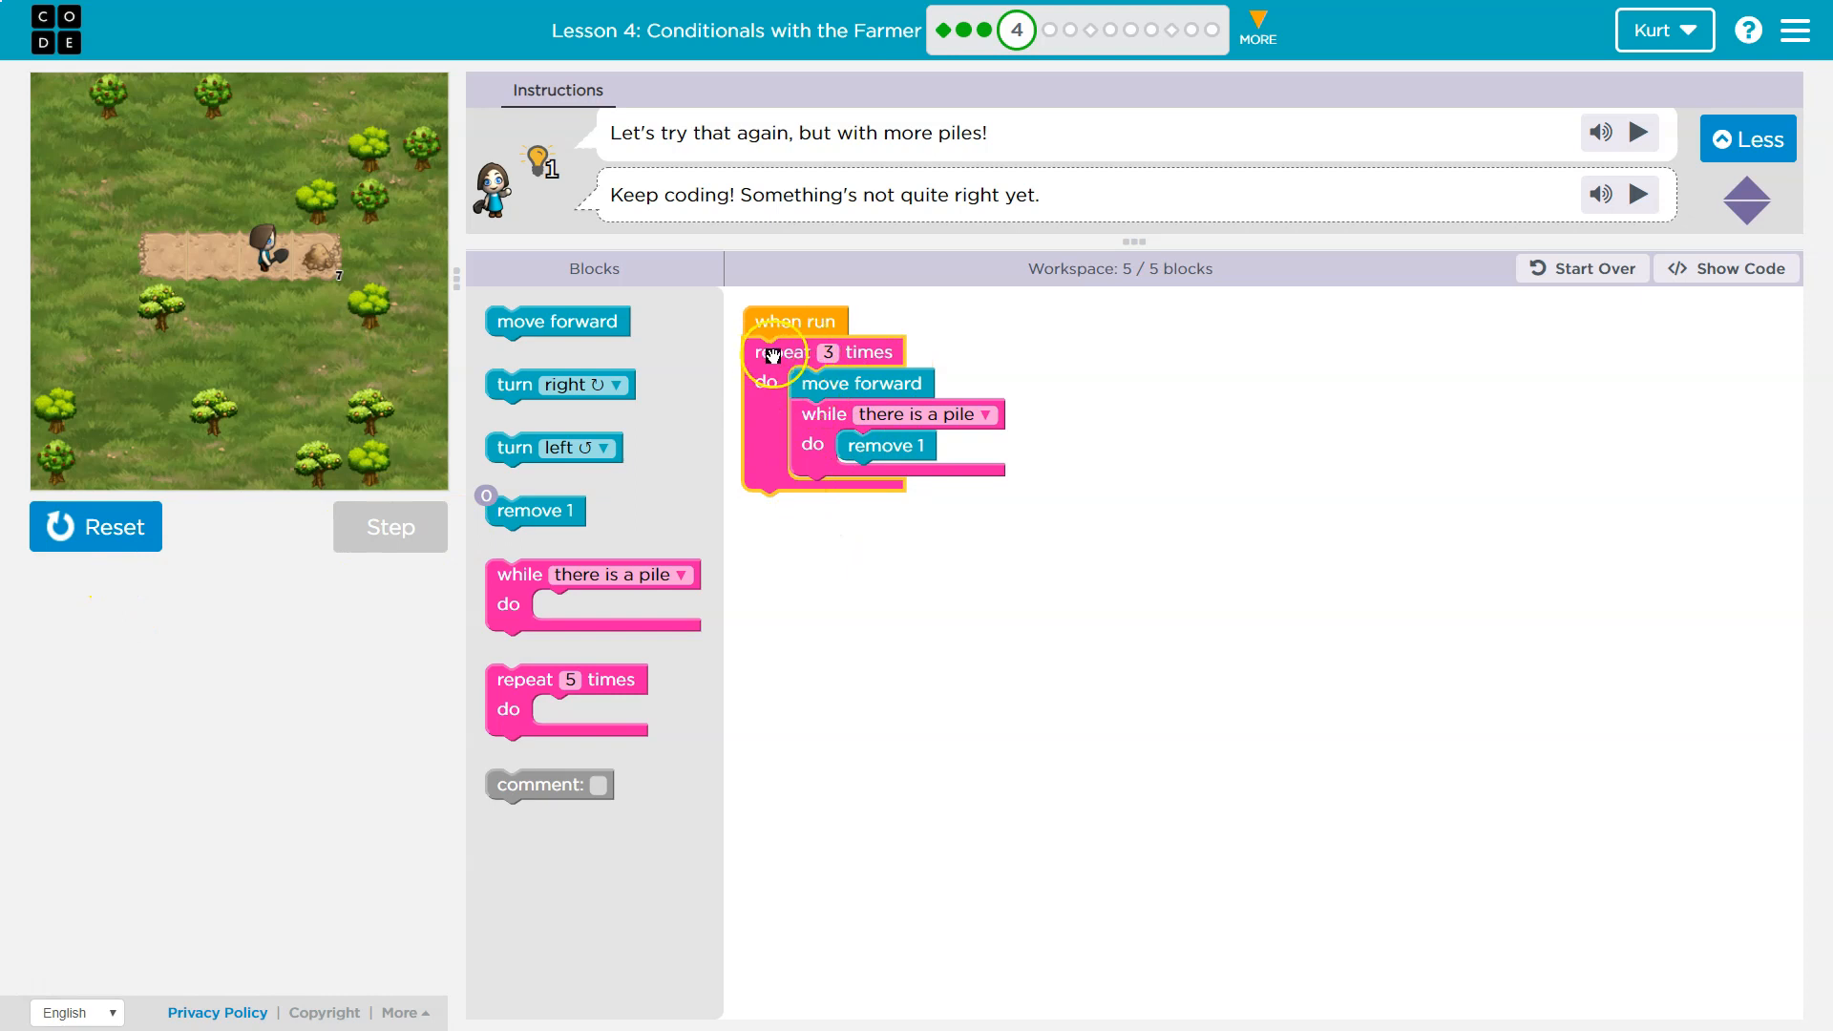
mouse_move(930, 440)
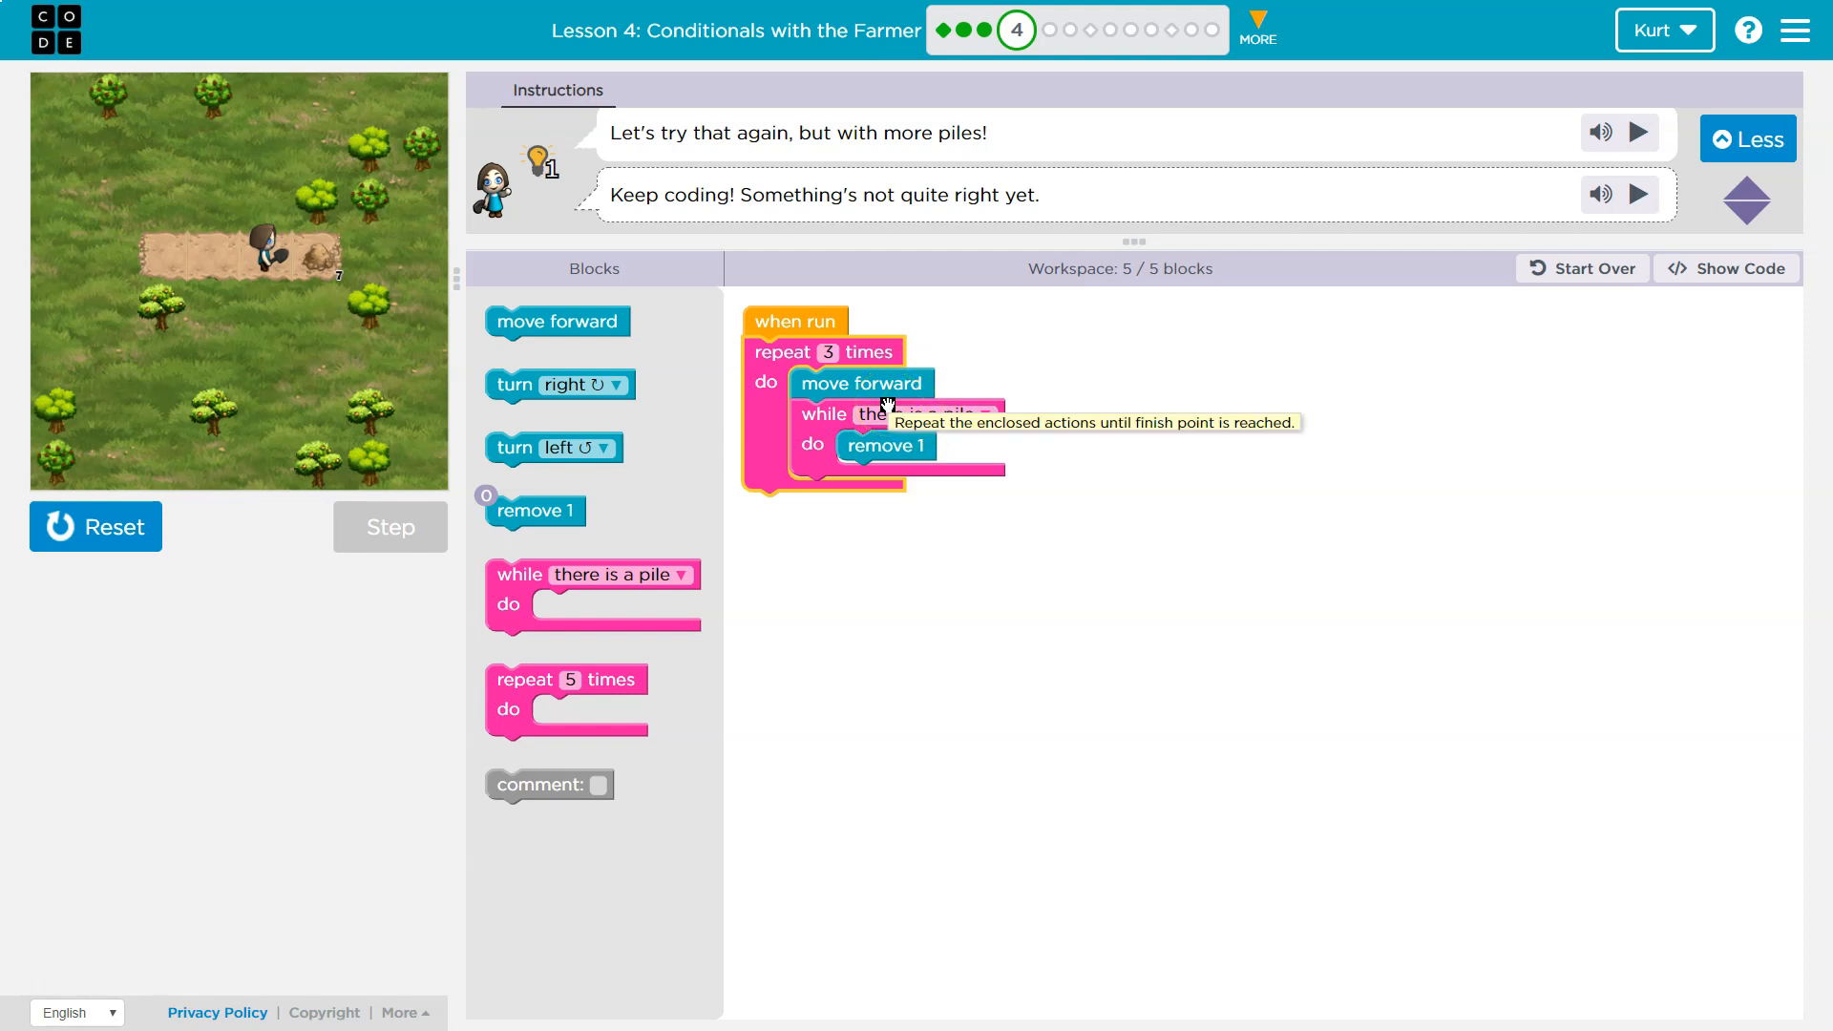
mouse_move(212, 527)
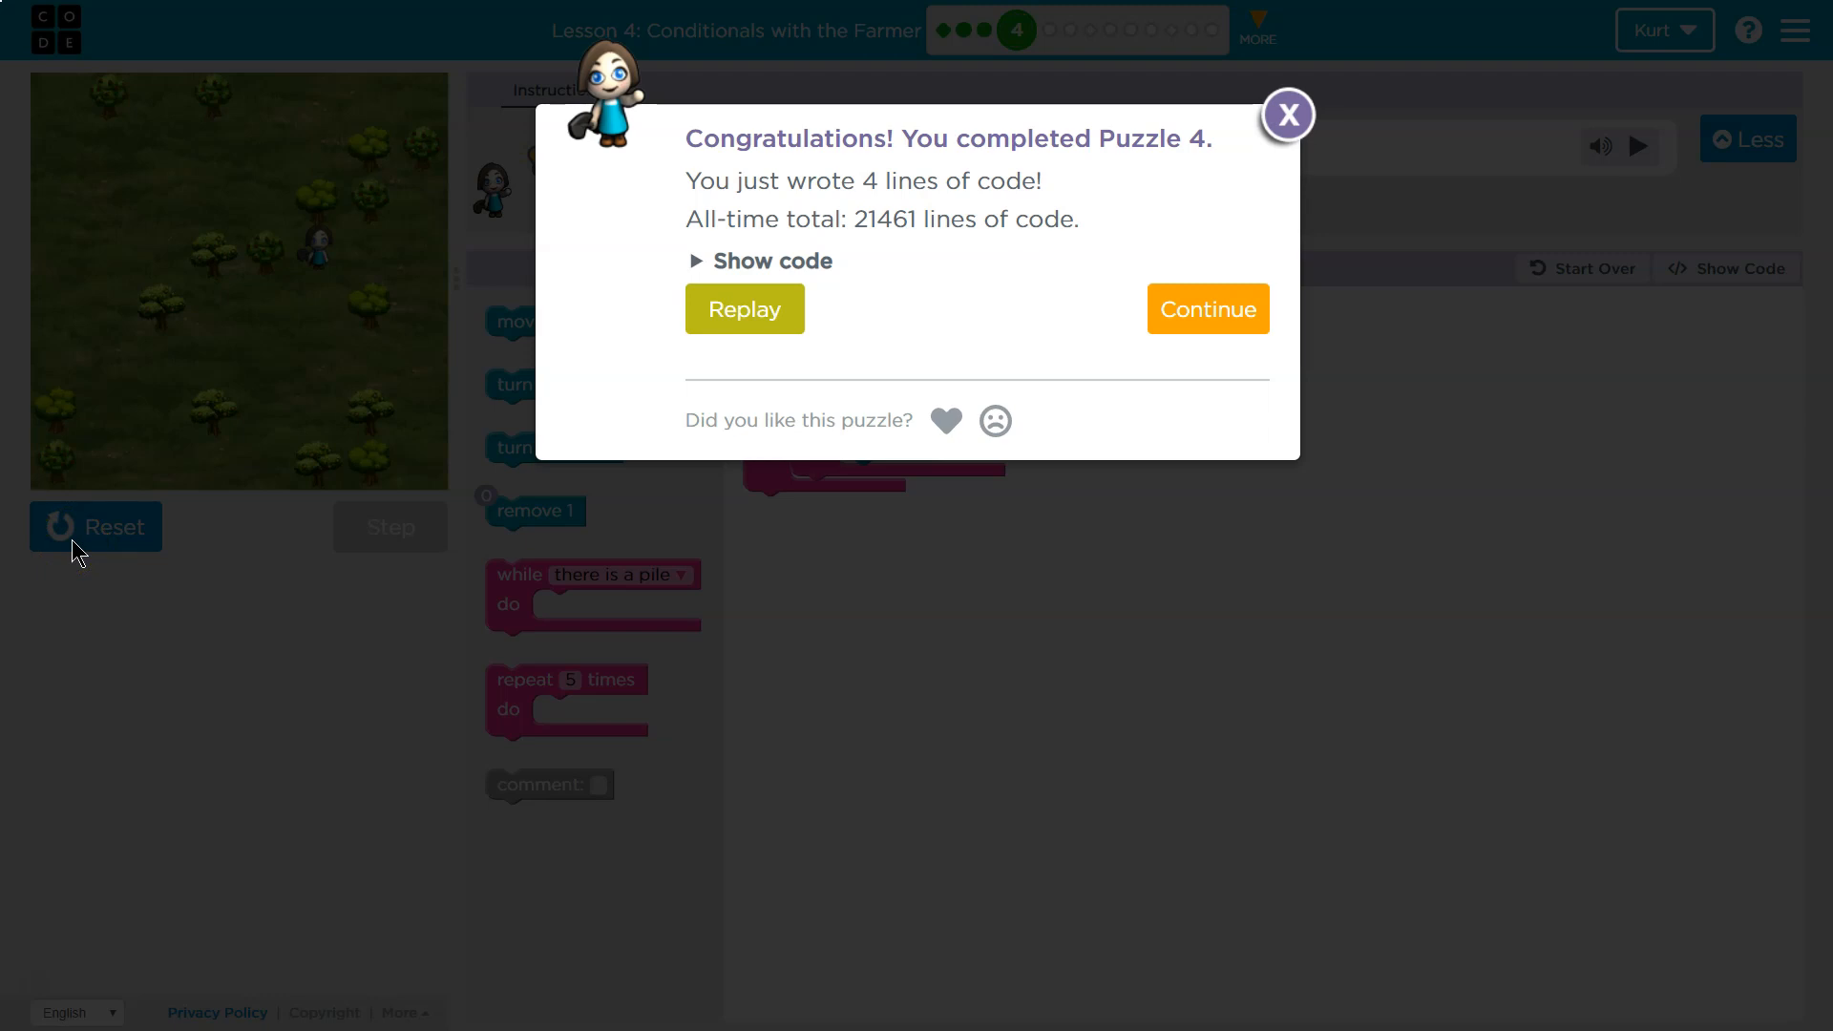
mouse_move(39, 523)
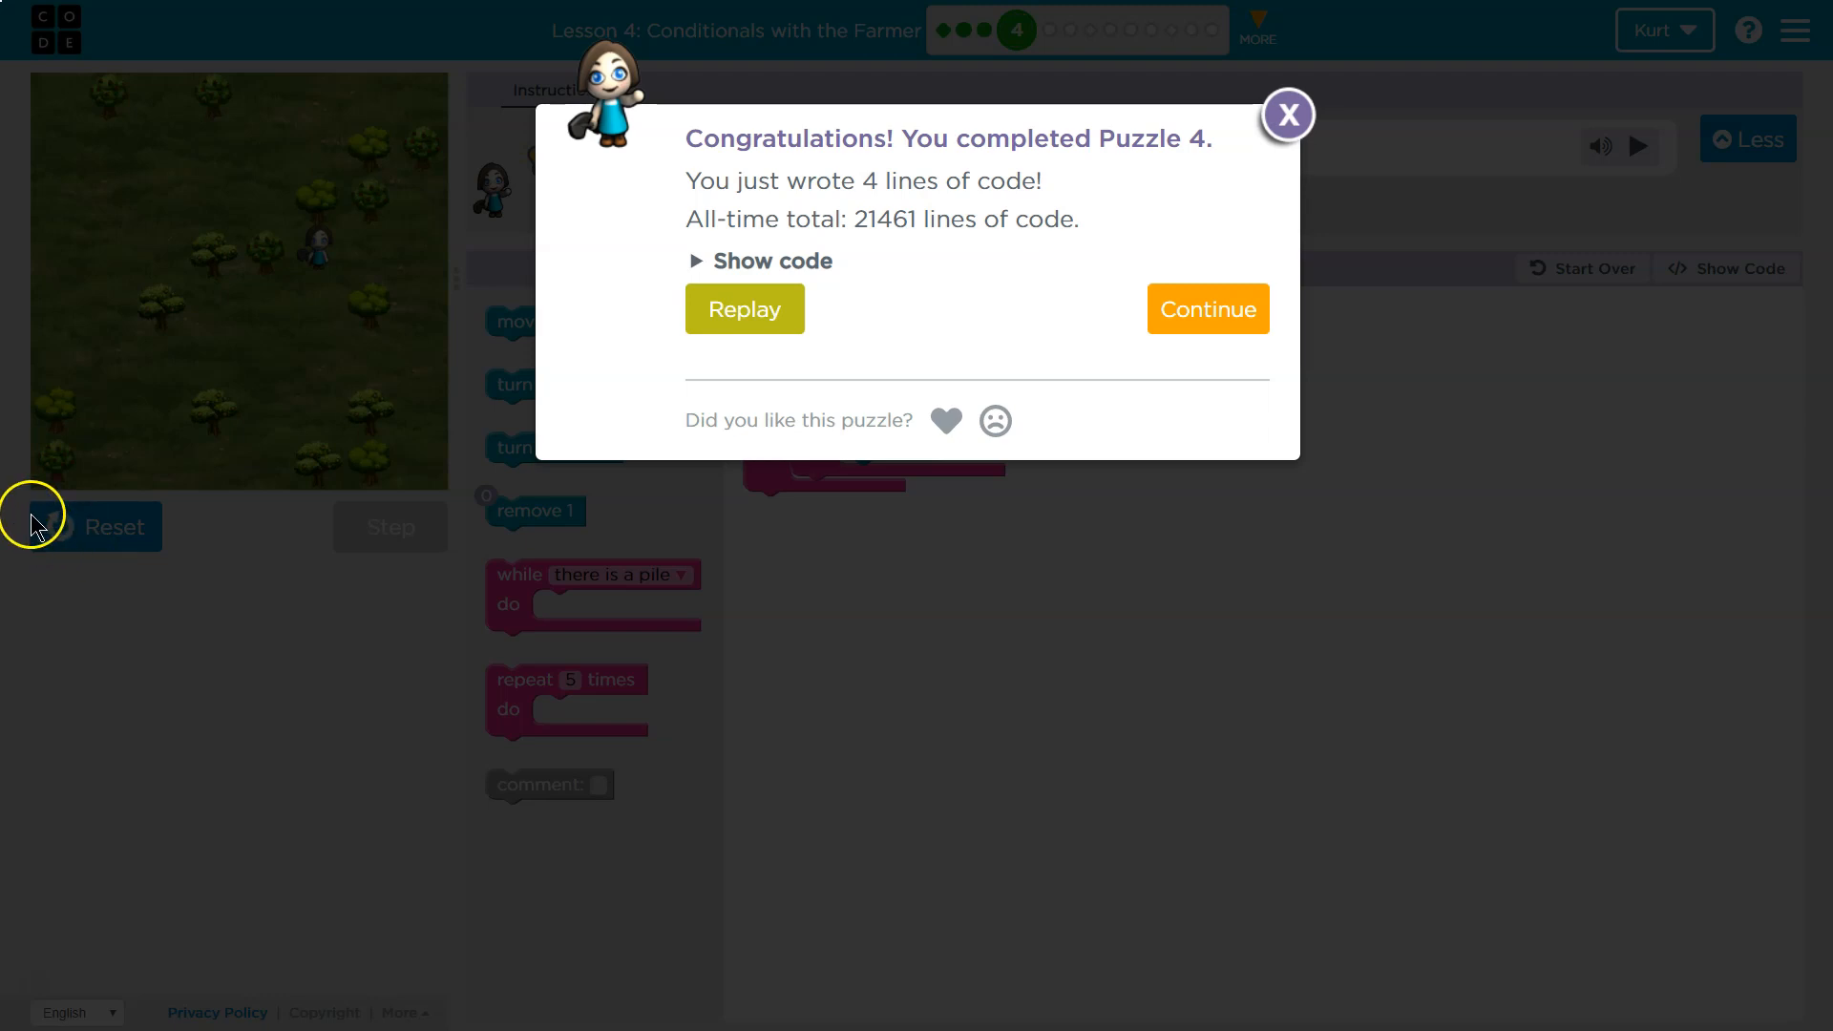